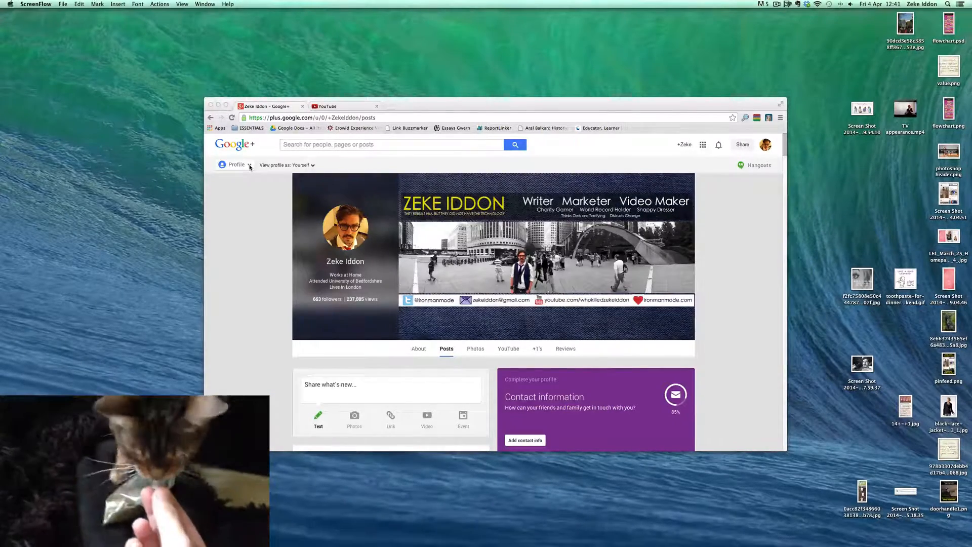
Leave the Google+ profile and choose Hangouts from the navigation menu.
{"action": "left_click", "coordinate": [251, 165]}
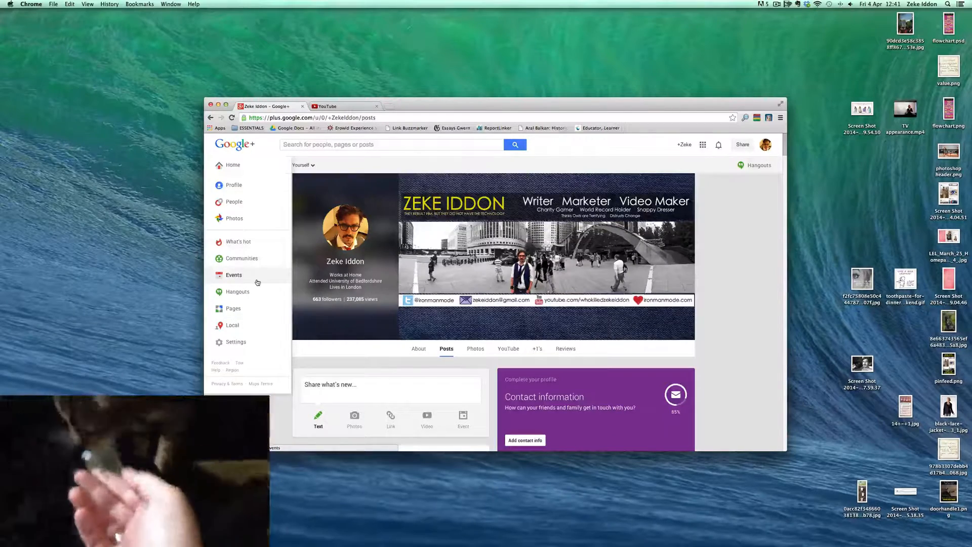
{"action": "mouse_move", "coordinate": [237, 291]}
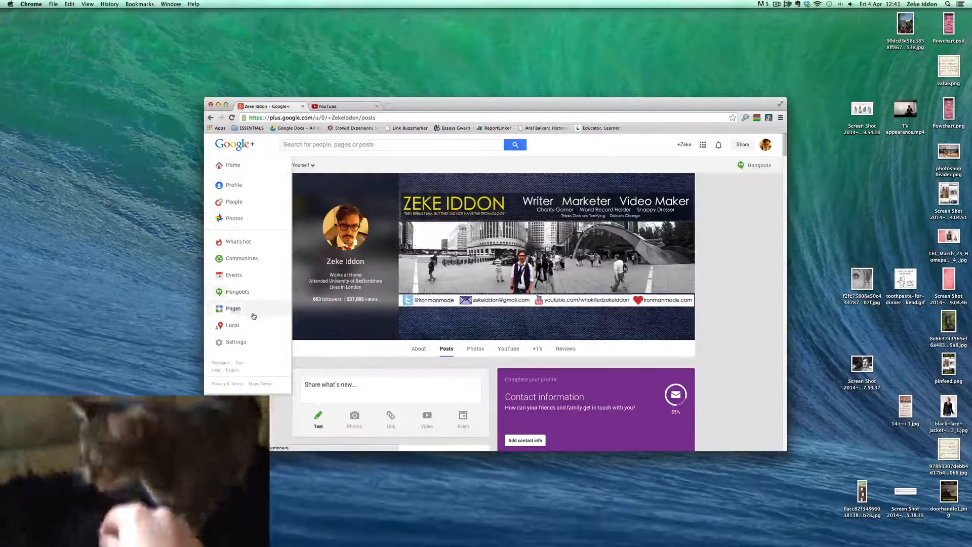
{"action": "mouse_move", "coordinate": [237, 291]}
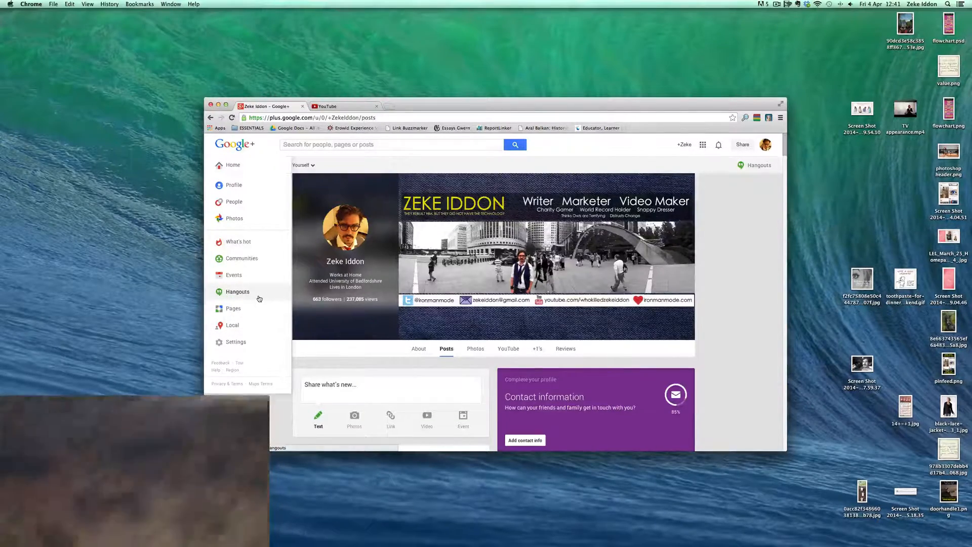
{"action": "left_click", "coordinate": [238, 291]}
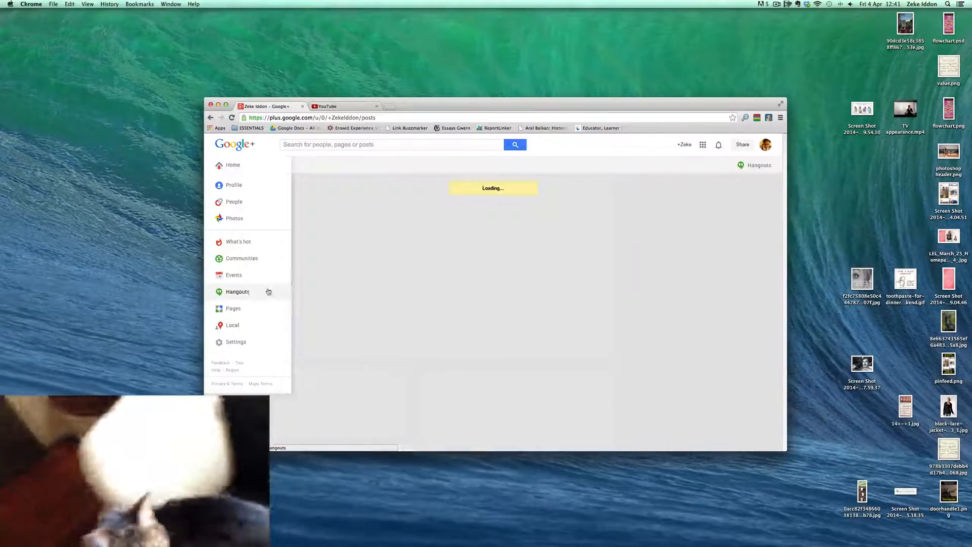
Open the live 'VDNJ April 4th 2014 Friday Morning' Hangout On Air and watch it on YouTube.
{"action": "left_click", "coordinate": [237, 292]}
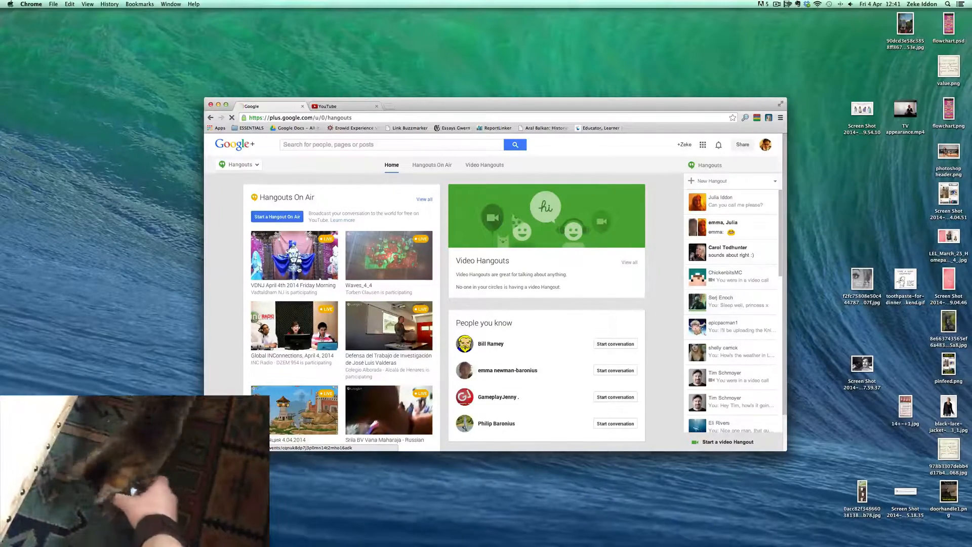
{"action": "left_click", "coordinate": [293, 255]}
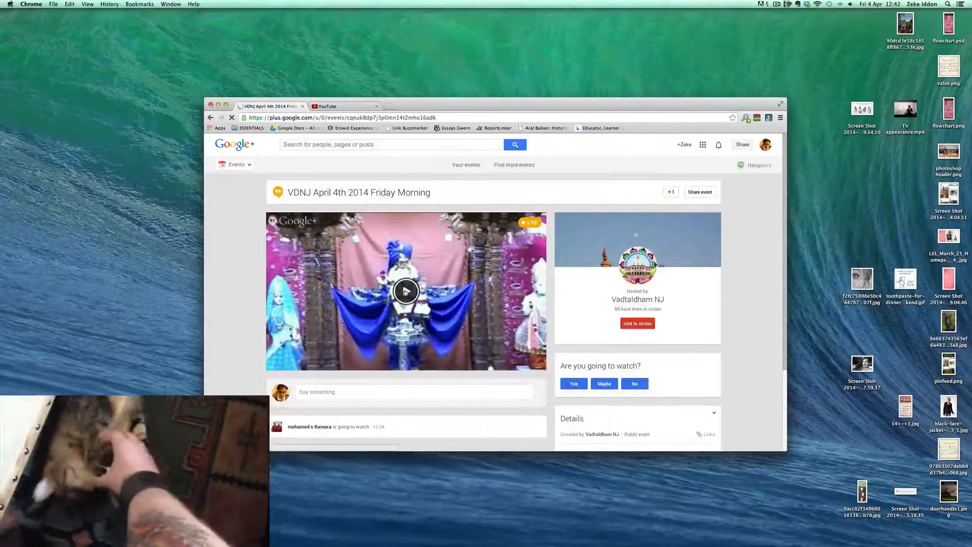
{"action": "scroll", "scroll_direction": "down", "scroll_amount": 3}
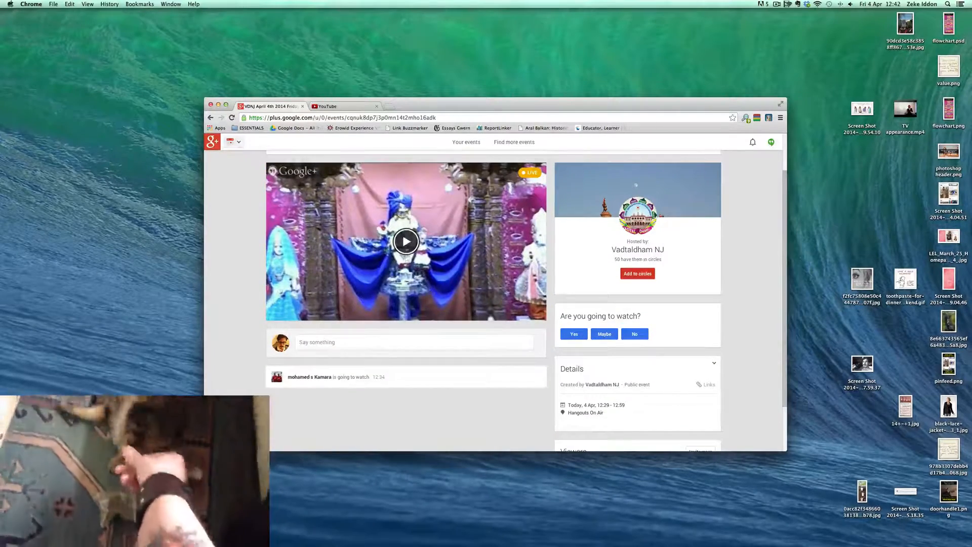
{"action": "left_click", "coordinate": [406, 241]}
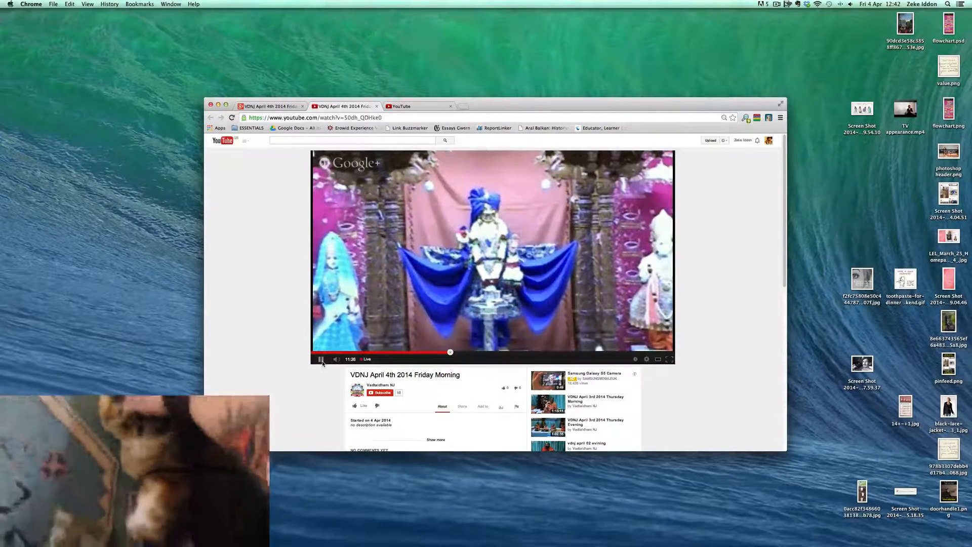
Pause the VDNJ broadcast and return to the Google+ Hangouts page.
{"action": "left_click", "coordinate": [321, 358]}
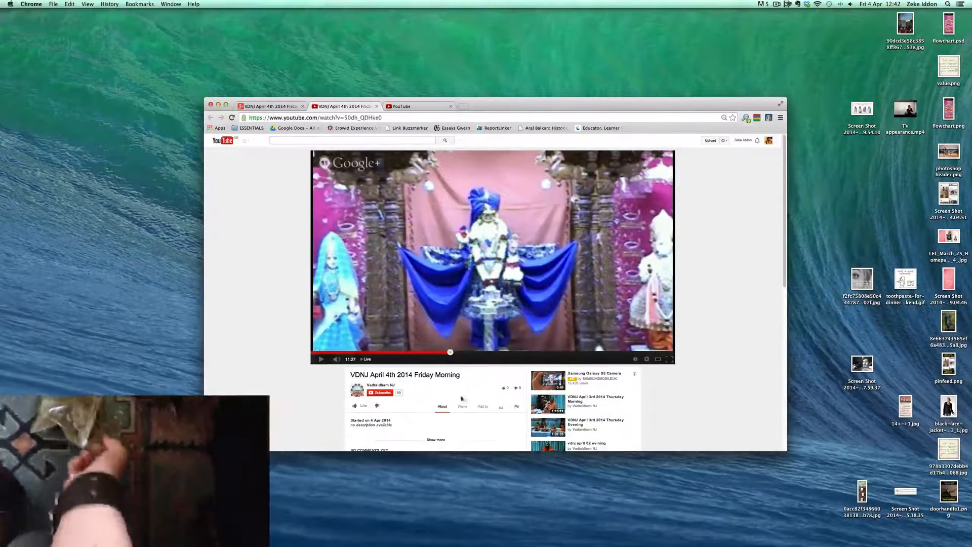
{"action": "scroll", "scroll_direction": "down", "scroll_amount": 3}
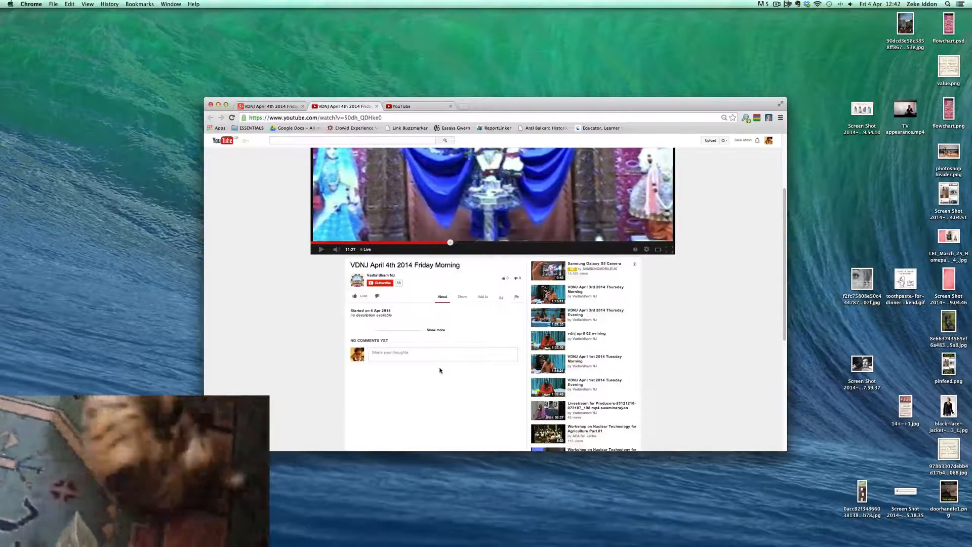
{"action": "left_click", "coordinate": [434, 354]}
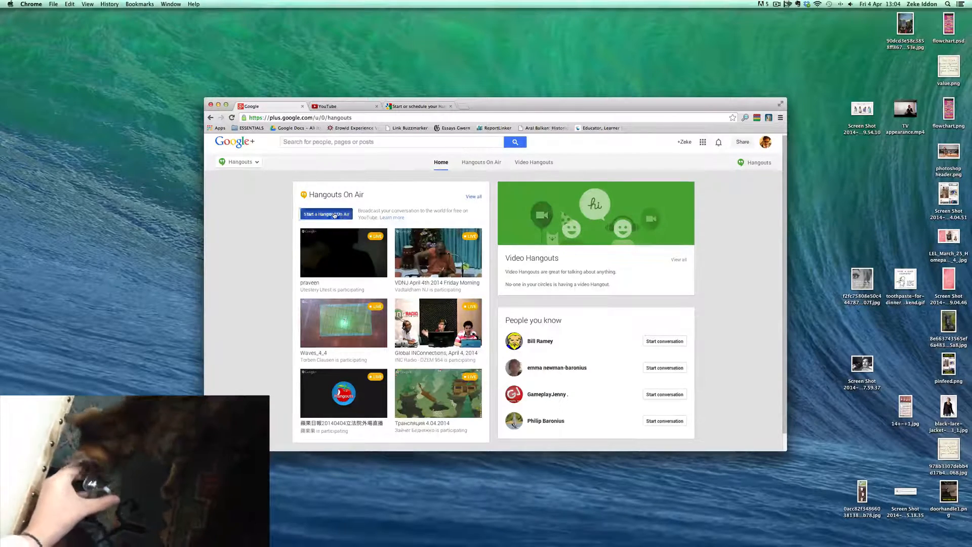
Schedule Hangout On Air 'Test' for 4 Apr 2014, 19:00, audience limited to one contact.
{"action": "left_click", "coordinate": [326, 213]}
{"action": "type", "text": "T"}
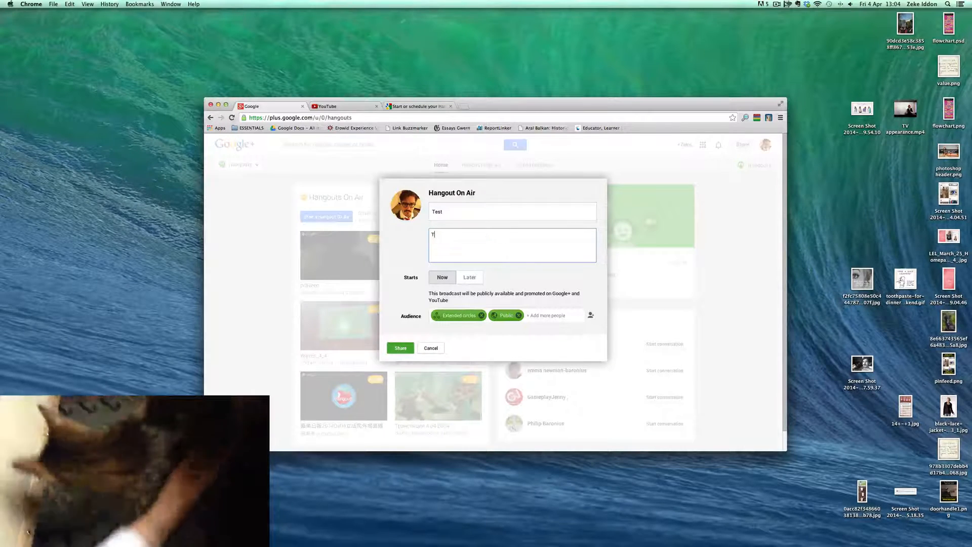
{"action": "type", "text": "est, ignore"}
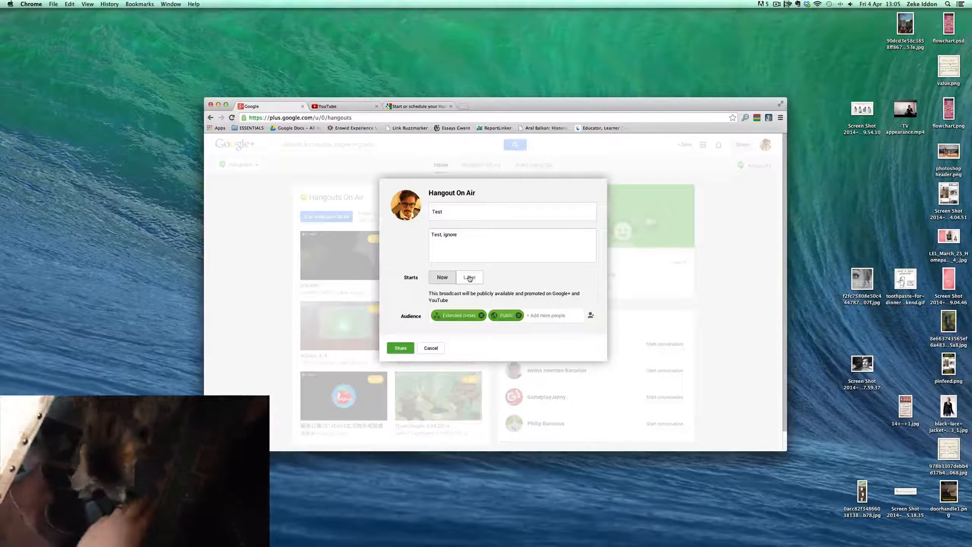
{"action": "left_click", "coordinate": [469, 276]}
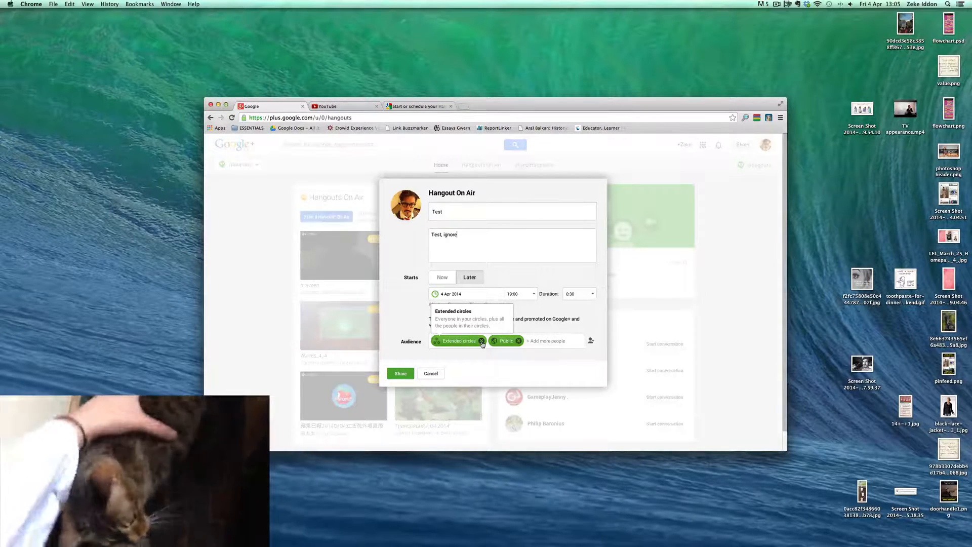
{"action": "left_click", "coordinate": [480, 340]}
{"action": "type", "text": "Z"}
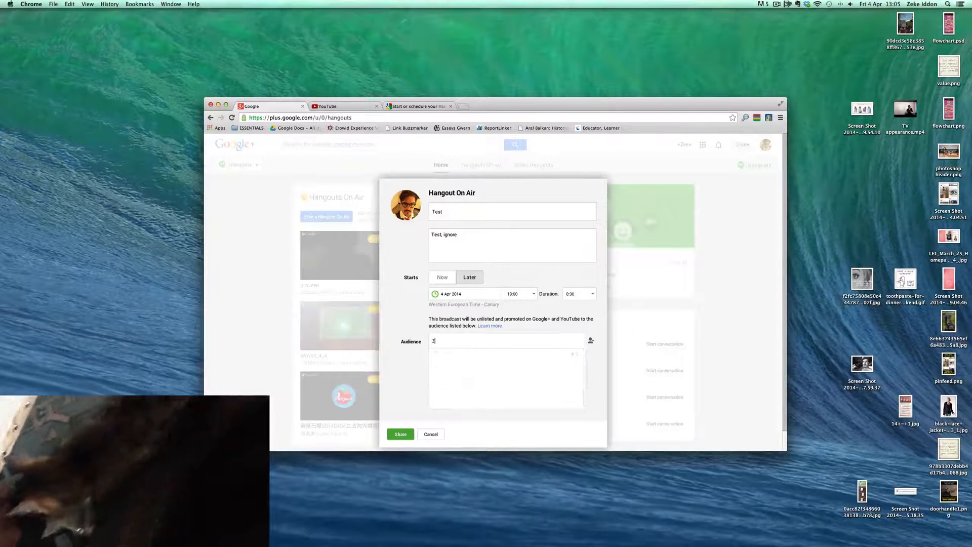
{"action": "type", "text": "eke idd"}
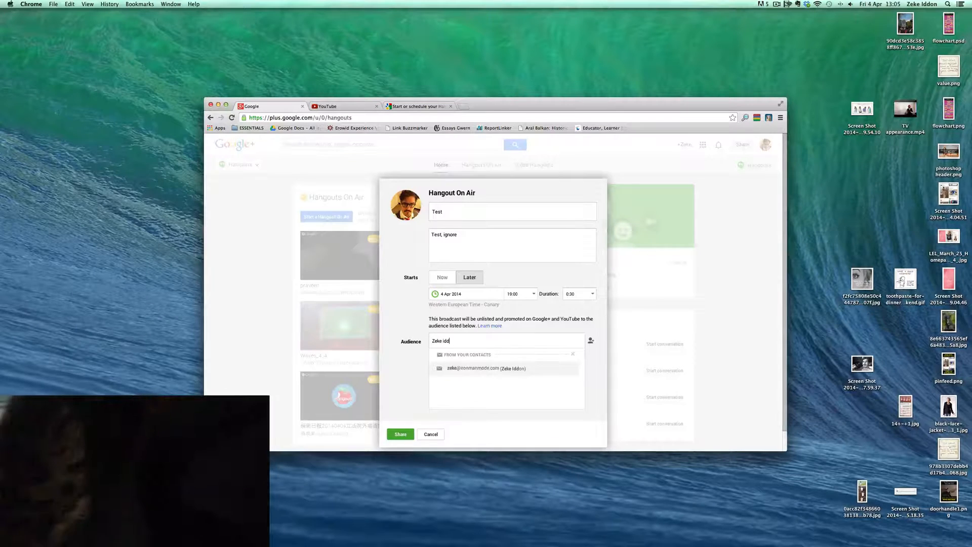
{"action": "left_click", "coordinate": [486, 368]}
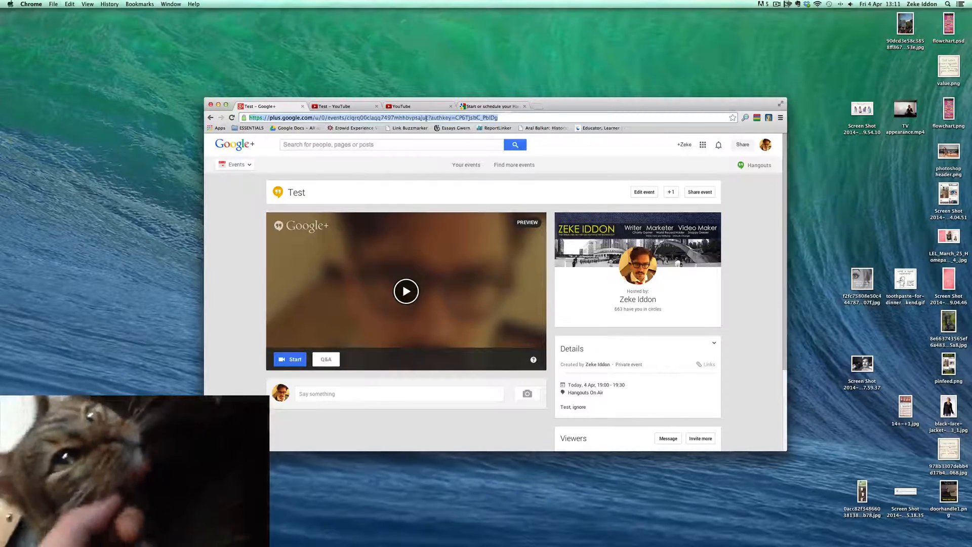
Create the Test event and bring up its 'We'll be right back' broadcast preview.
{"action": "scroll", "scroll_direction": "down", "scroll_amount": 3}
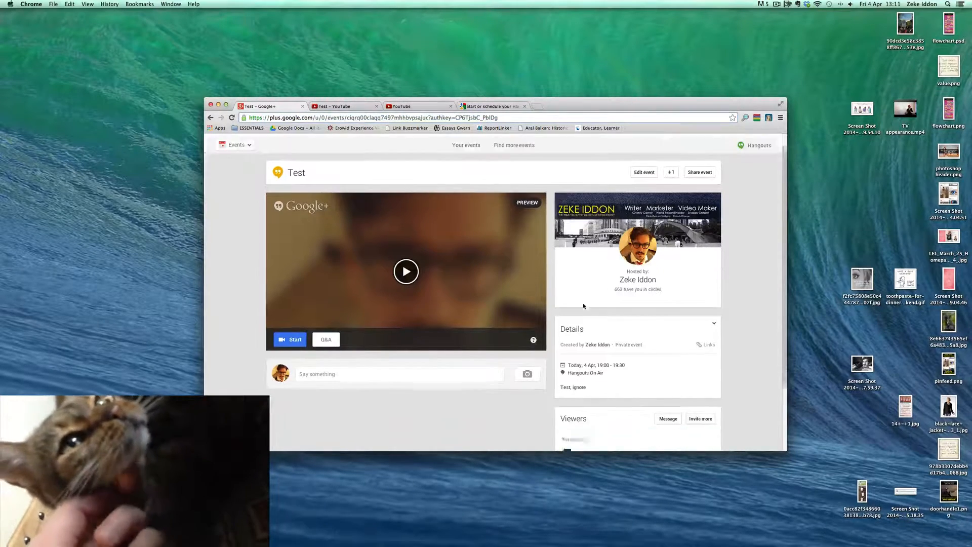
{"action": "left_click", "coordinate": [399, 373]}
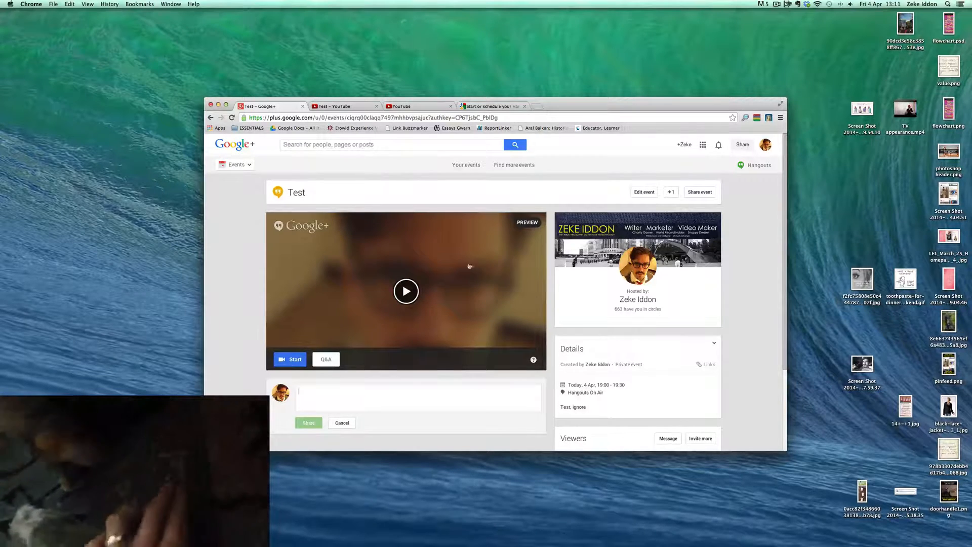
{"action": "scroll", "scroll_direction": "down", "scroll_amount": 3}
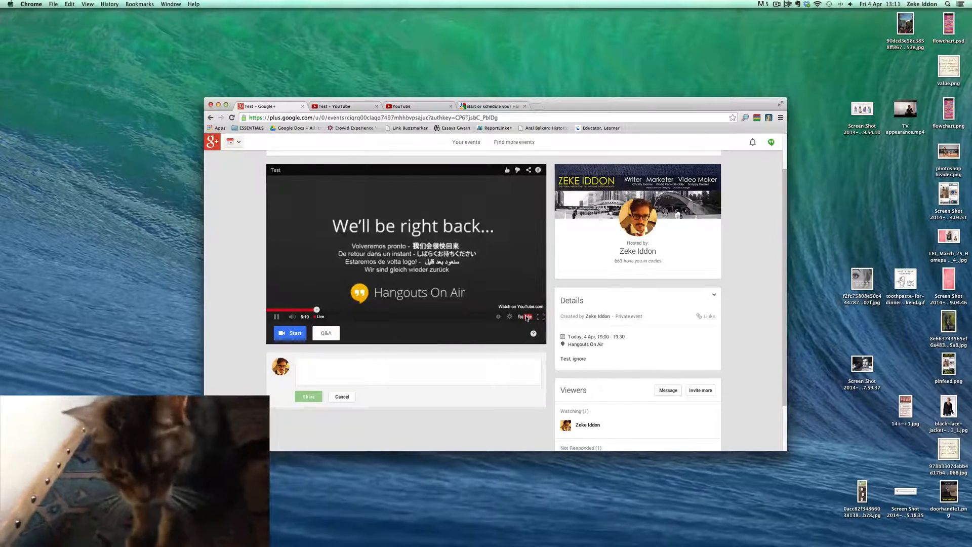
View Test's YouTube watch page with its 'Please stand by' countdown, then return to Google+.
{"action": "left_click", "coordinate": [521, 306]}
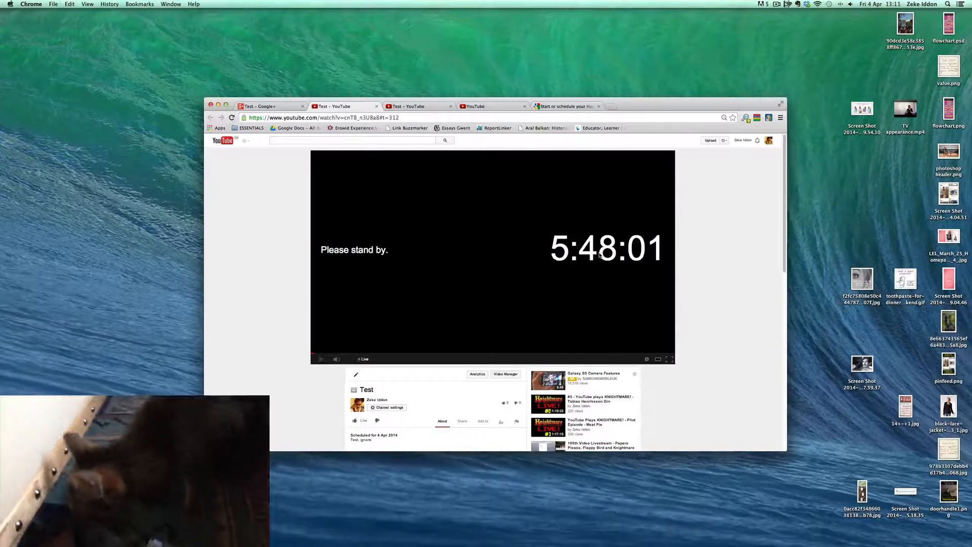
{"action": "scroll", "scroll_direction": "down", "scroll_amount": 3}
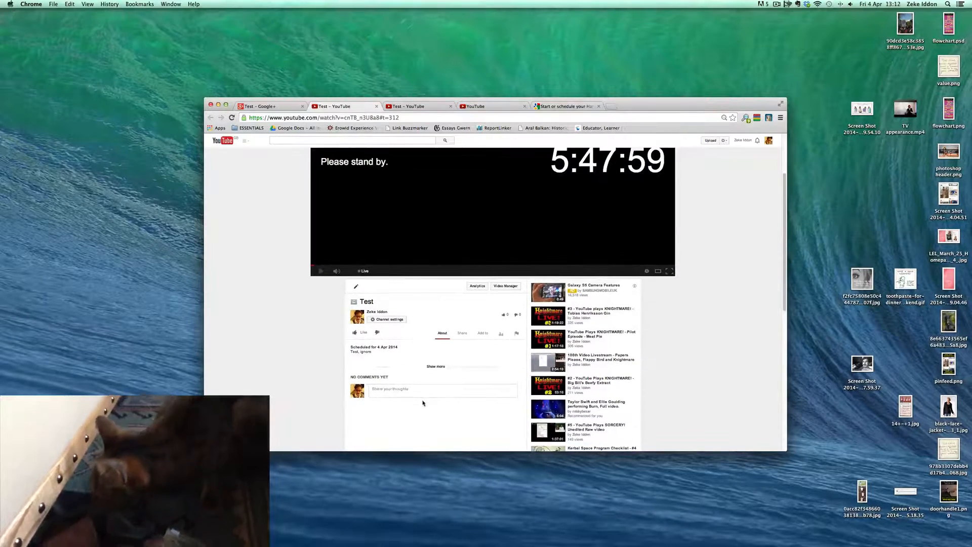
{"action": "left_click", "coordinate": [442, 389]}
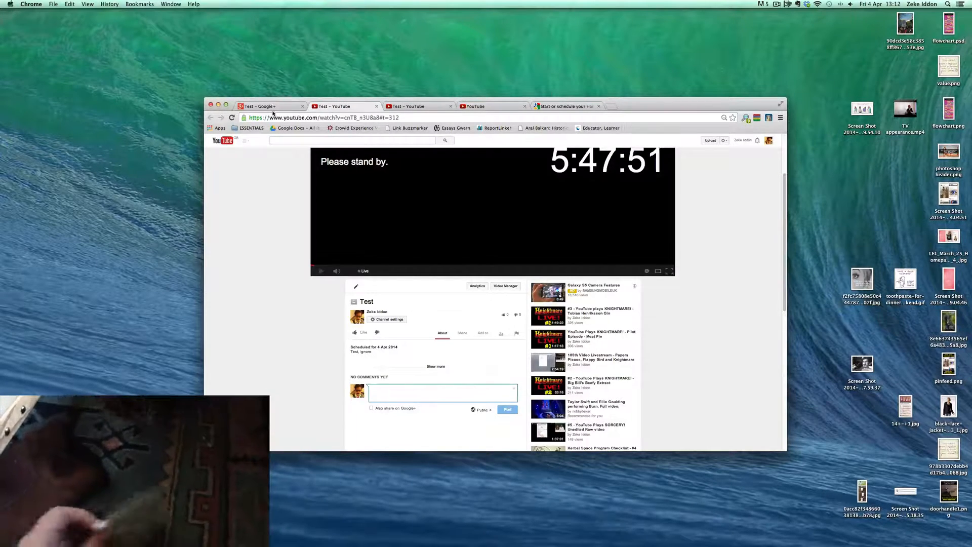
{"action": "left_click", "coordinate": [267, 106]}
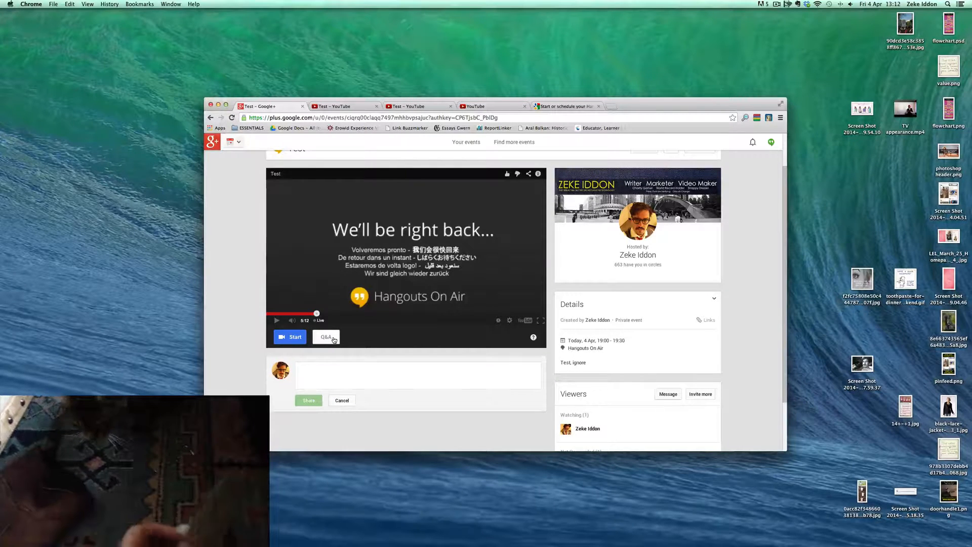
Enable the Questions and Answers app on the Test event's broadcast.
{"action": "left_click", "coordinate": [326, 336]}
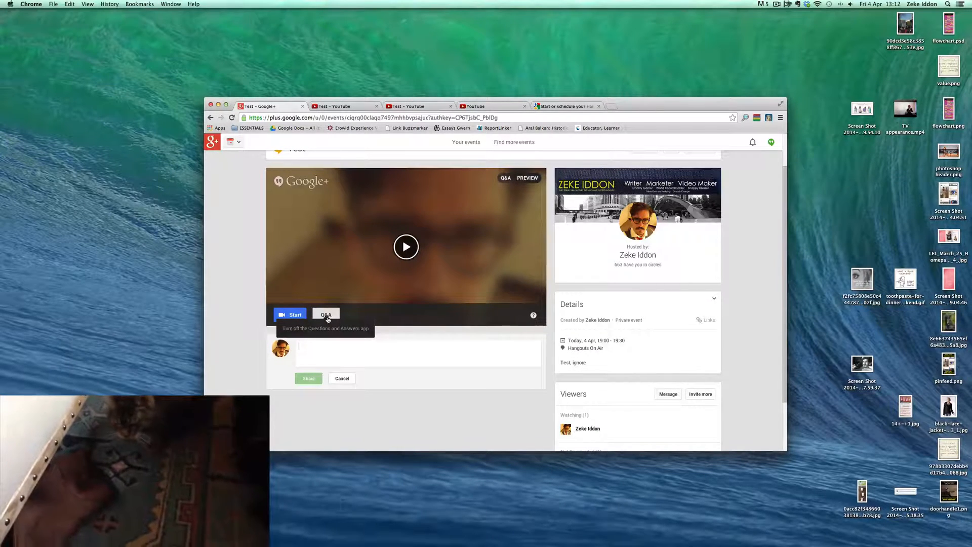
{"action": "mouse_move", "coordinate": [389, 393]}
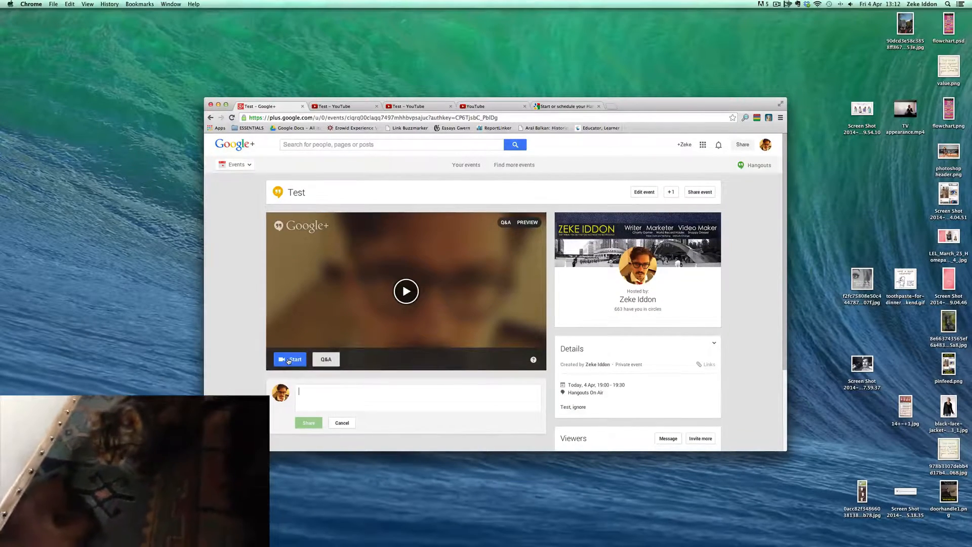
Start the Test Hangout session and cancel the Comment Tracker app from loading.
{"action": "left_click", "coordinate": [289, 359]}
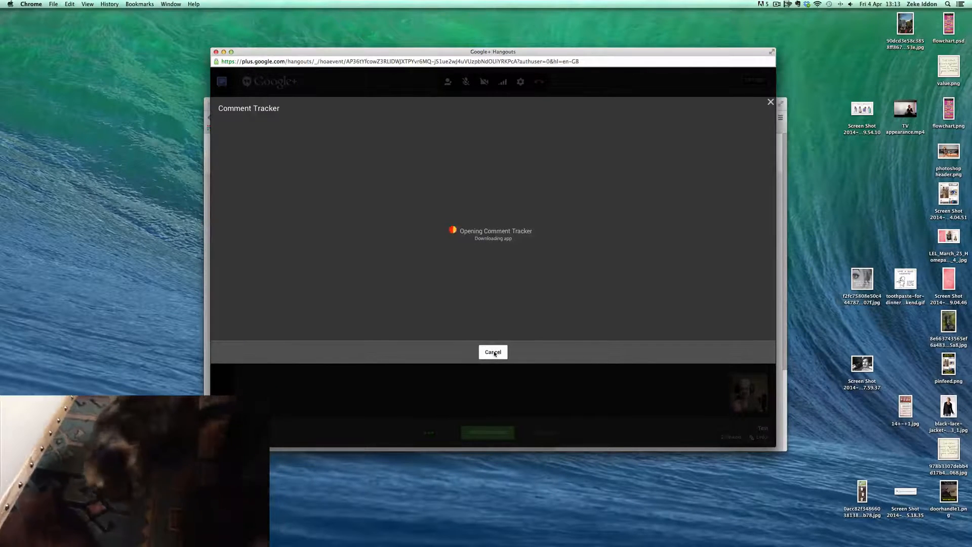
{"action": "left_click", "coordinate": [492, 351]}
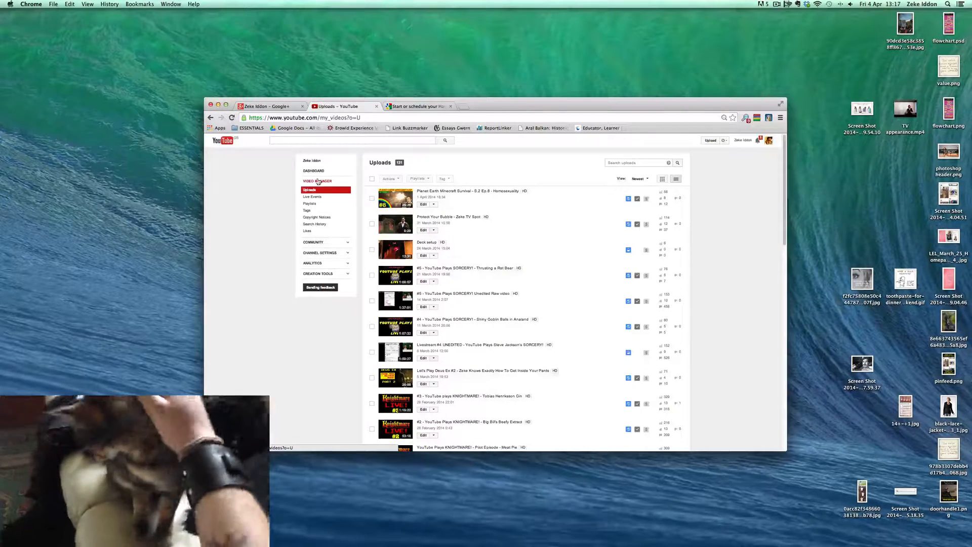
Open Live Events in Video Manager and start scheduling a new event.
{"action": "left_click", "coordinate": [312, 197]}
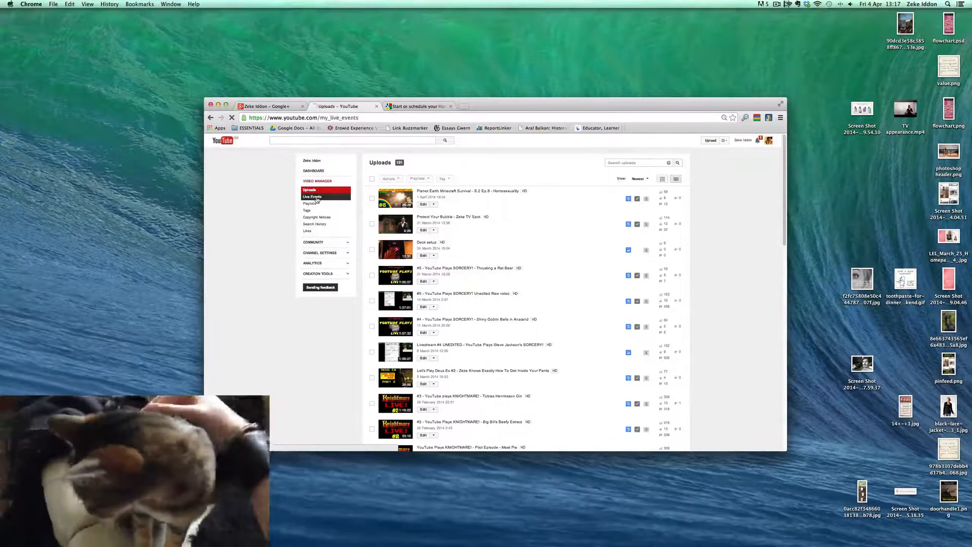
{"action": "left_click", "coordinate": [312, 197]}
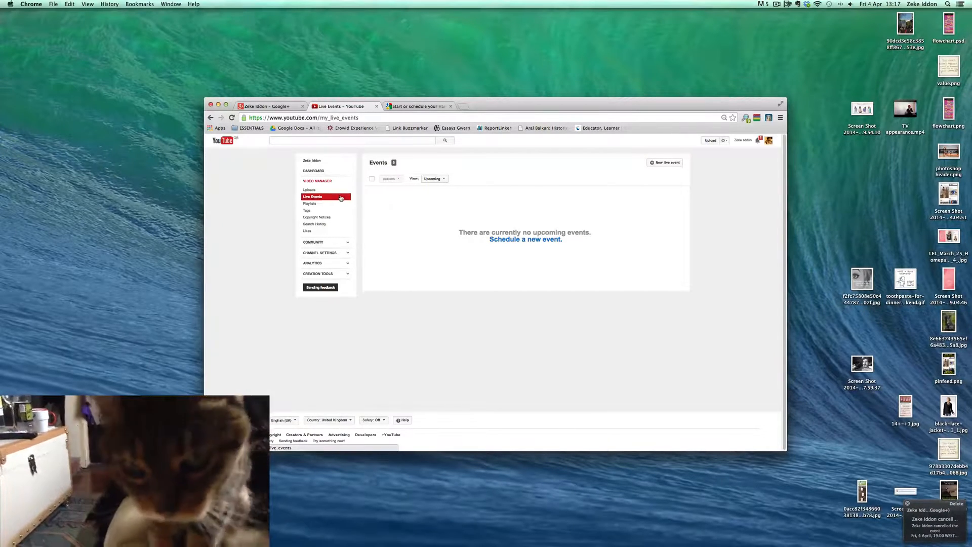
{"action": "left_click", "coordinate": [664, 162]}
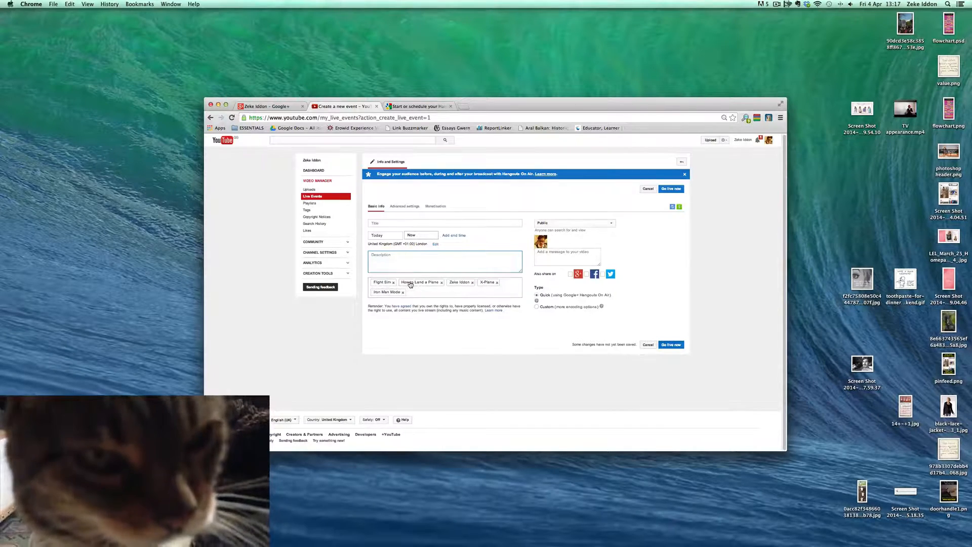
Clear the leftover tags from the '#5 - YouTube Plays SORCERY! - LIVESTREAM' event form.
{"action": "left_click", "coordinate": [776, 4]}
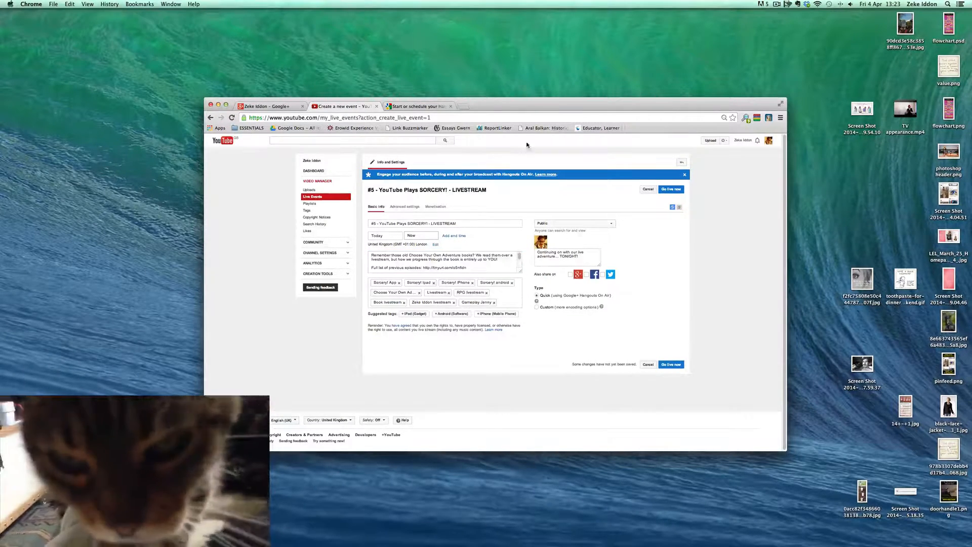
{"action": "left_click", "coordinate": [444, 224]}
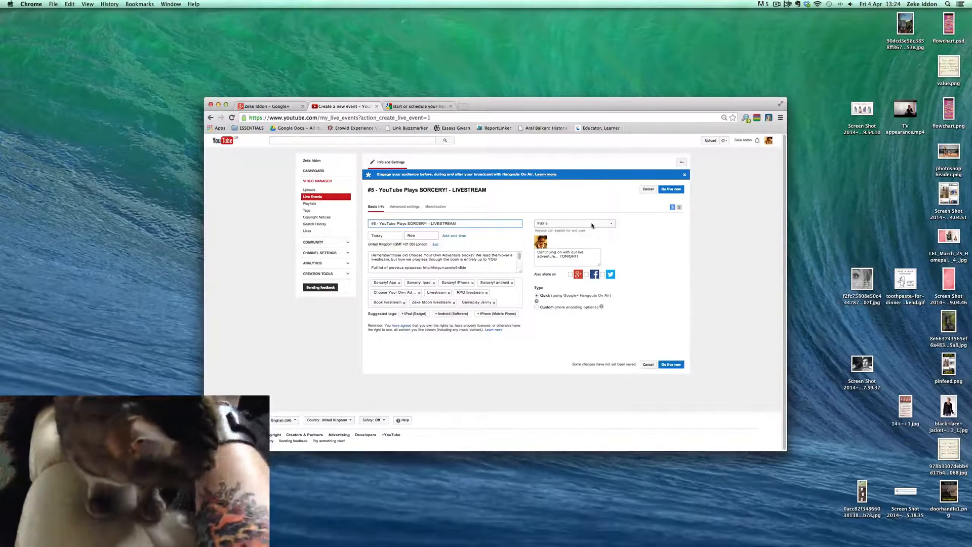
{"action": "left_click", "coordinate": [566, 256]}
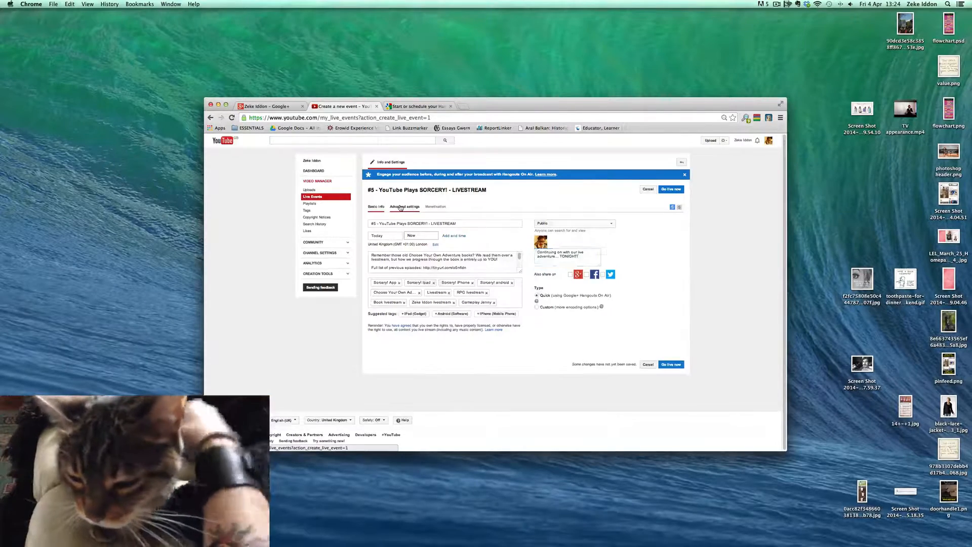
Review the event's Advanced settings and Monetization options, then return to Basic info.
{"action": "left_click", "coordinate": [403, 207]}
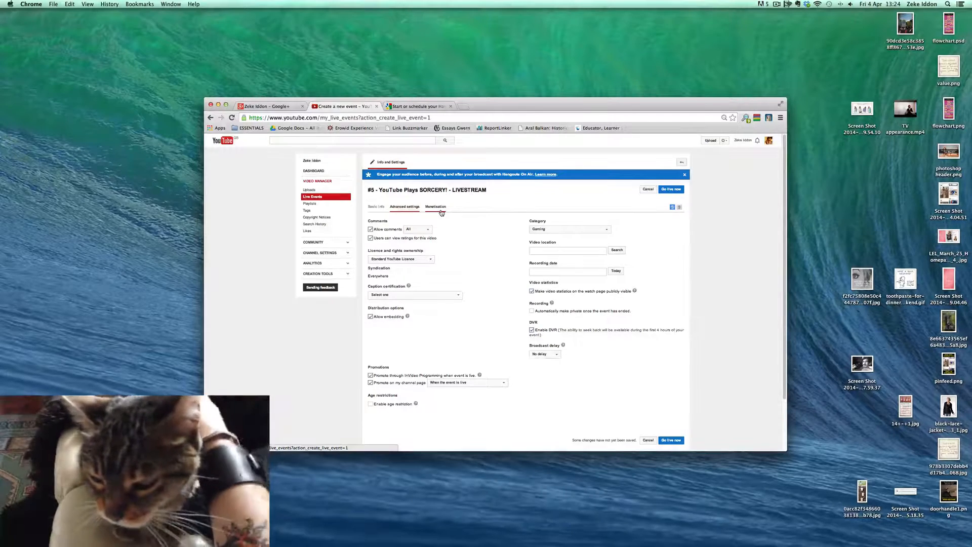
{"action": "left_click", "coordinate": [436, 206]}
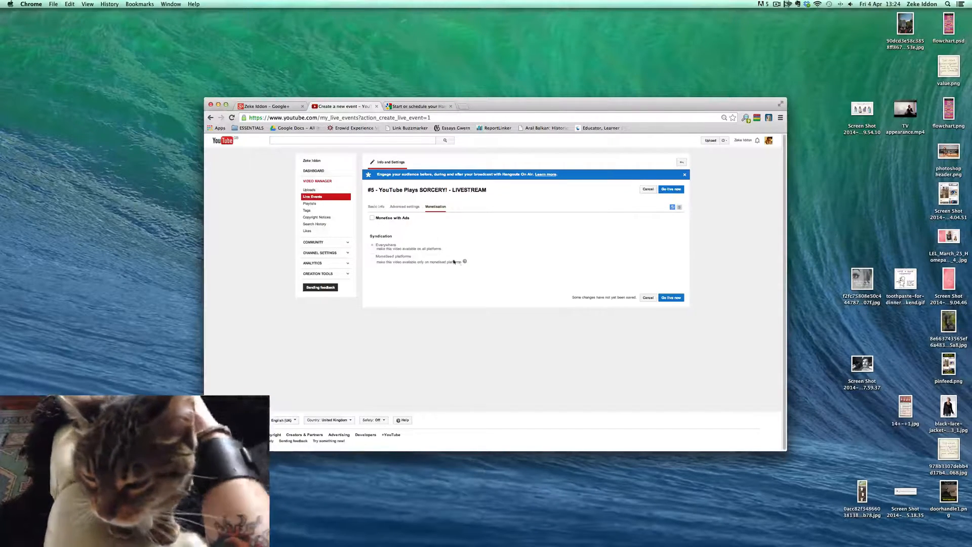
{"action": "left_click", "coordinate": [376, 207]}
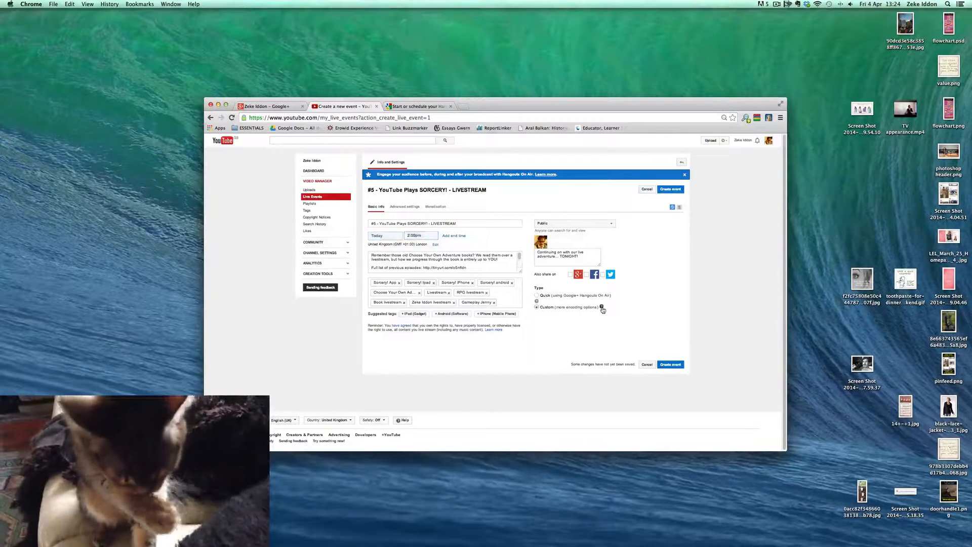
{"action": "mouse_move", "coordinate": [601, 307]}
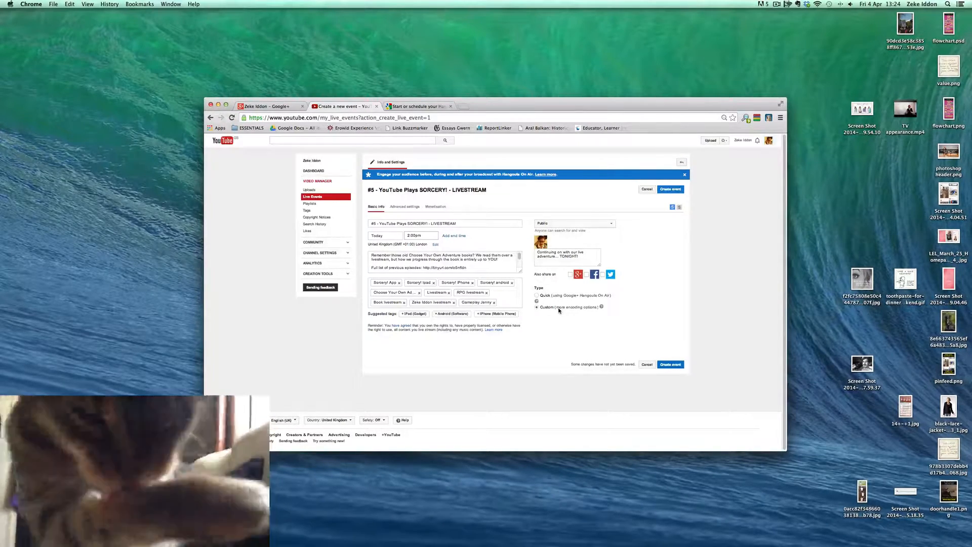
Switch the broadcast type from Custom back to Quick (Google+ Hangouts On Air).
{"action": "left_click", "coordinate": [537, 295]}
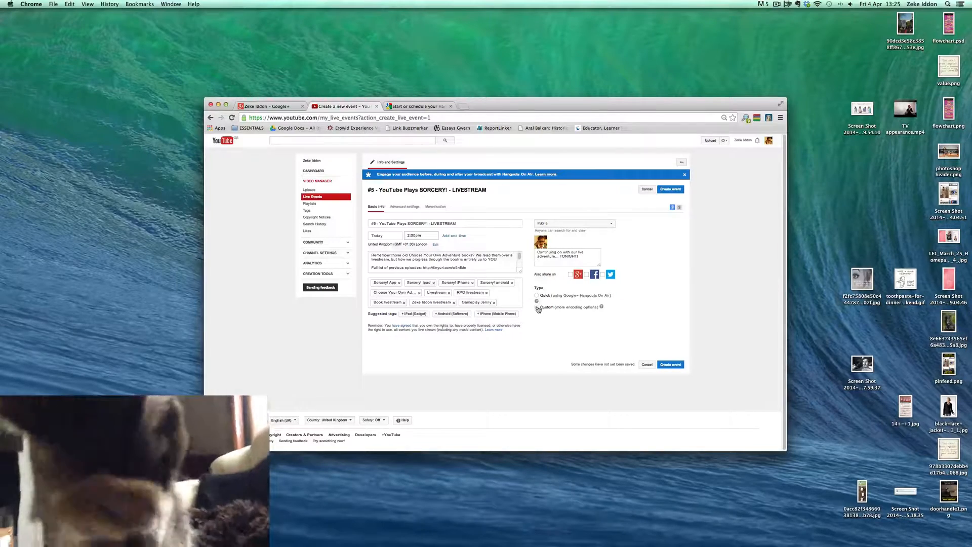
{"action": "left_click", "coordinate": [536, 295]}
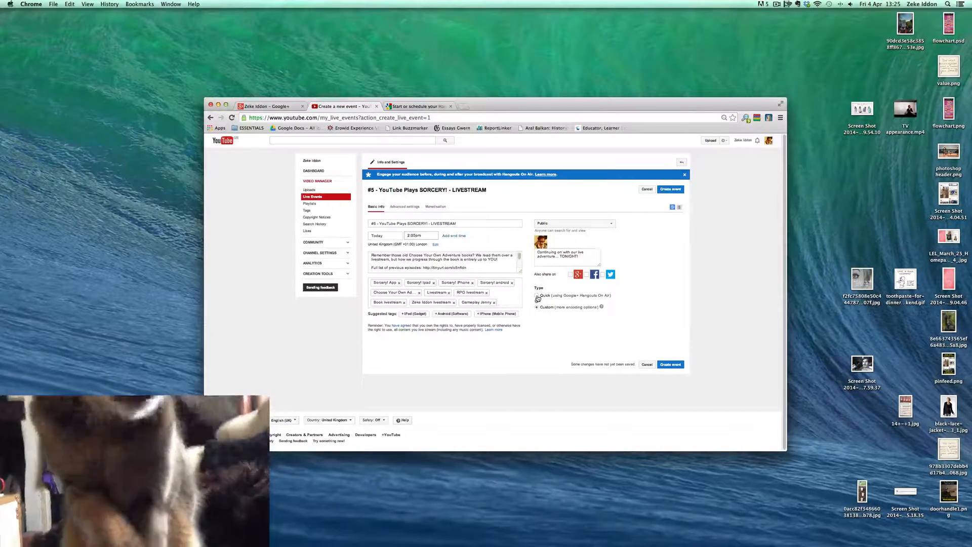
{"action": "left_click", "coordinate": [537, 296]}
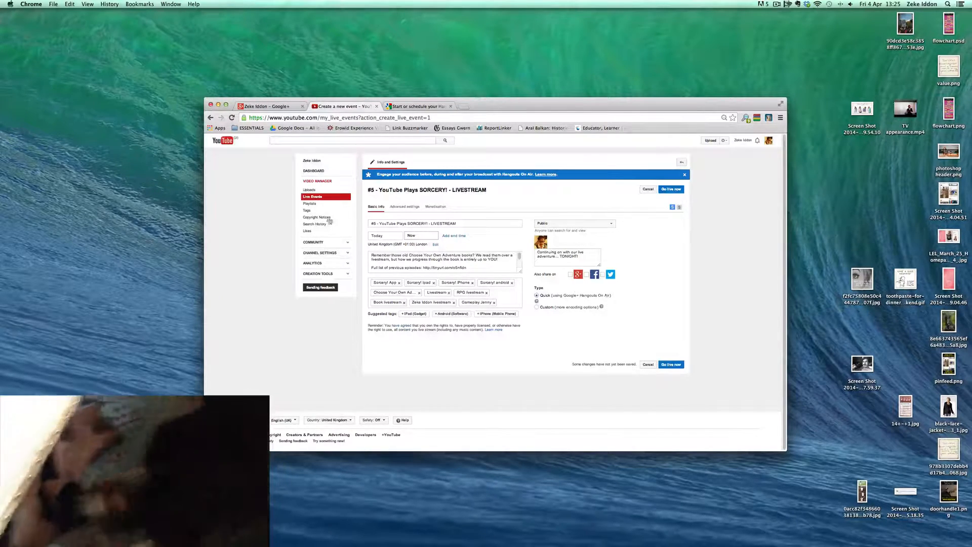
Set the event date to Today and the start time to 8:30pm.
{"action": "left_click", "coordinate": [381, 235]}
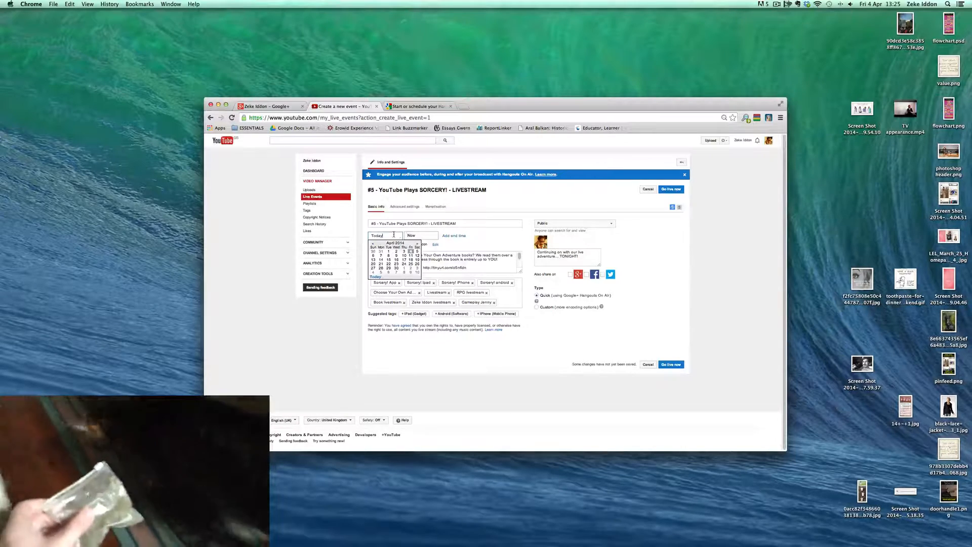
{"action": "left_click", "coordinate": [420, 235]}
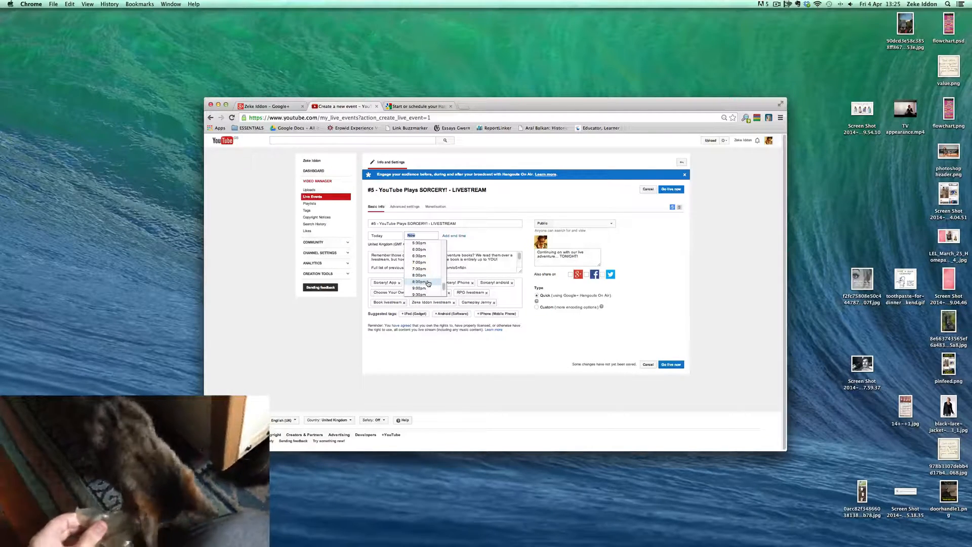
{"action": "left_click", "coordinate": [419, 281]}
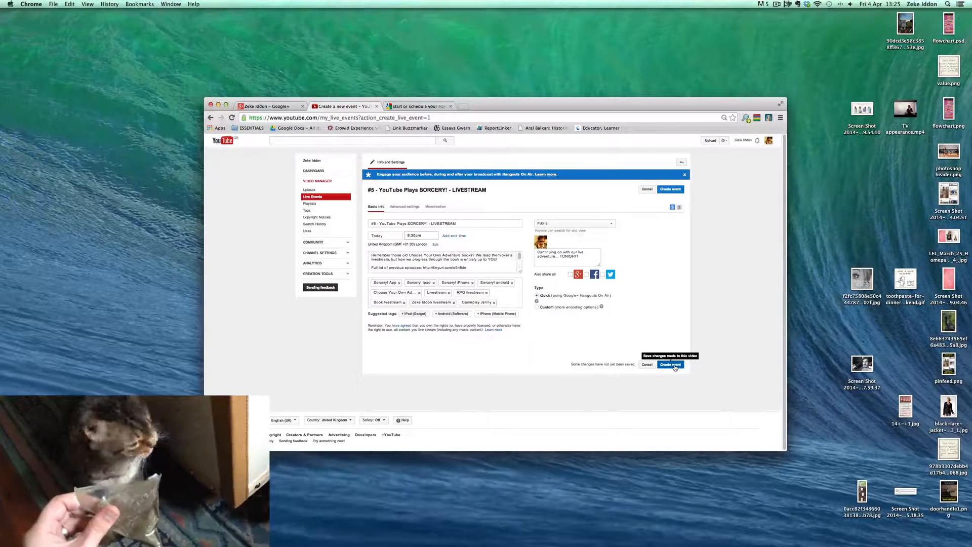
Create the SORCERY! livestream event and focus the comment box on its watch page.
{"action": "left_click", "coordinate": [669, 364]}
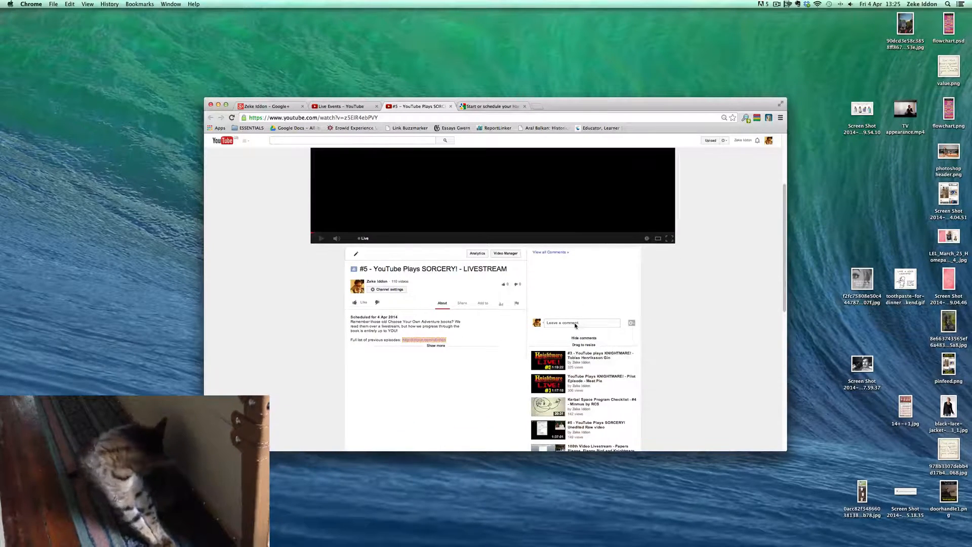
{"action": "left_click", "coordinate": [580, 323]}
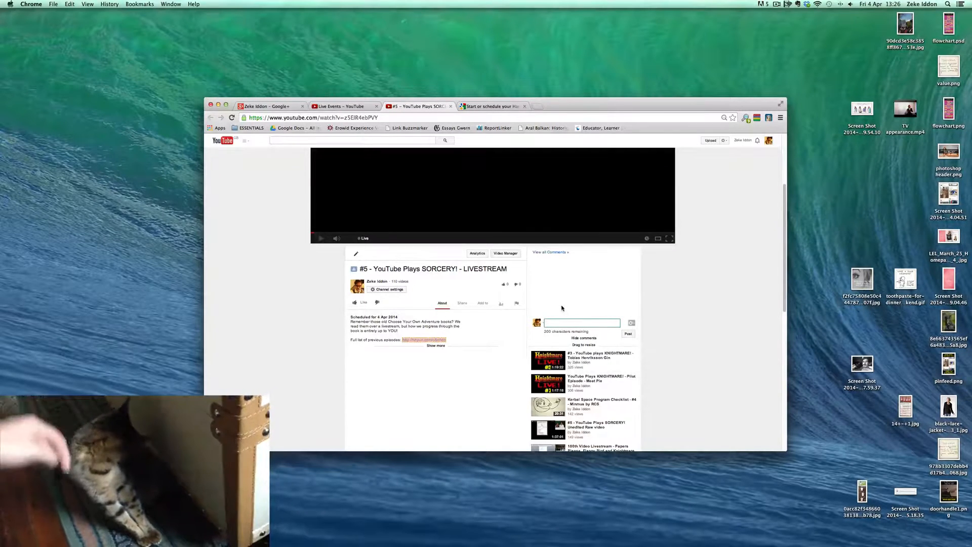
{"action": "left_click", "coordinate": [581, 323]}
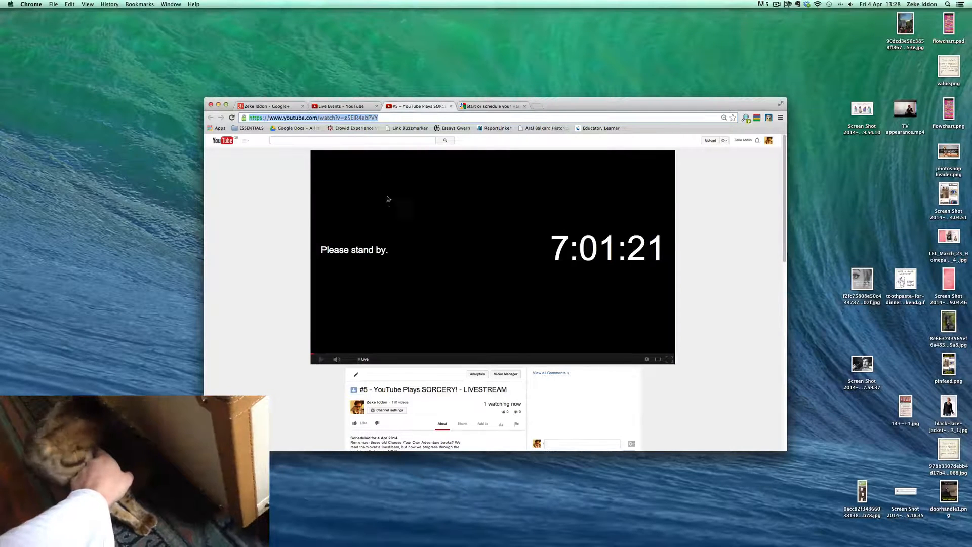
Copy the SORCERY! watch page URL from the address bar.
{"action": "right_click", "coordinate": [307, 118]}
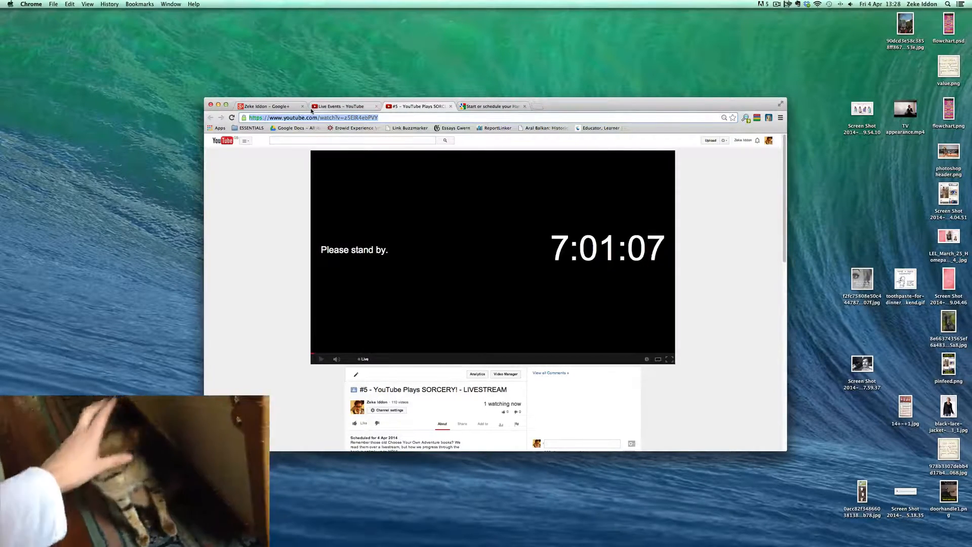
{"action": "left_click", "coordinate": [267, 106]}
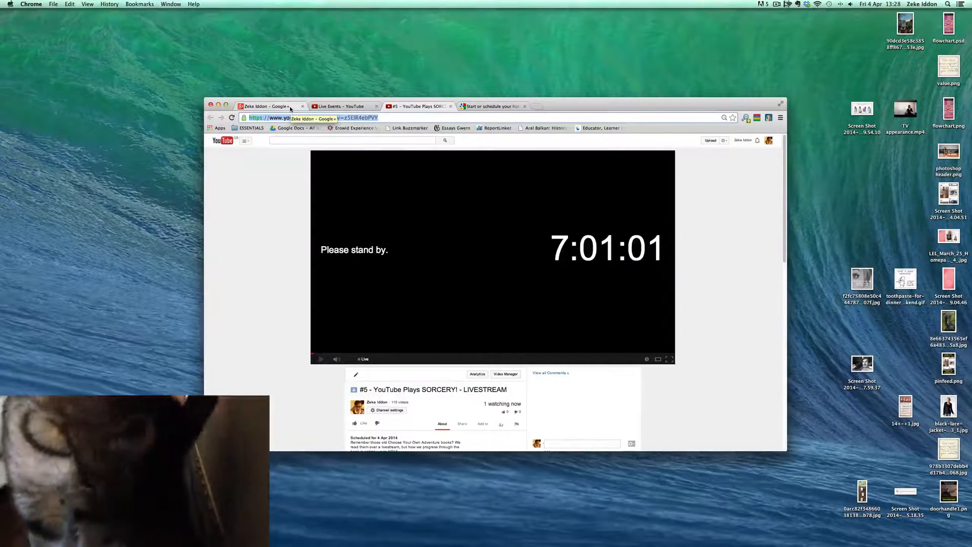
Switch to Google+, go to Events, and begin a new Plan a Hangout draft.
{"action": "left_click", "coordinate": [267, 106]}
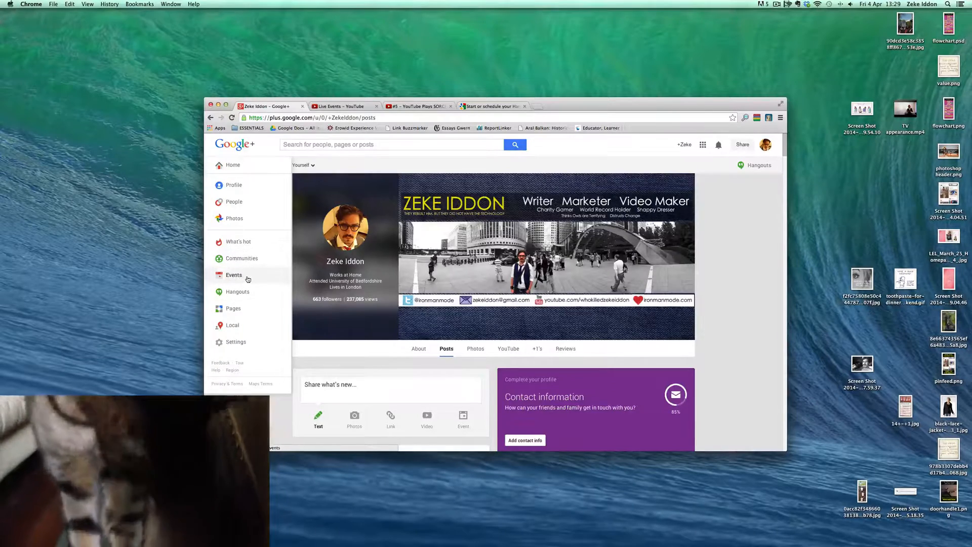
{"action": "left_click", "coordinate": [235, 274]}
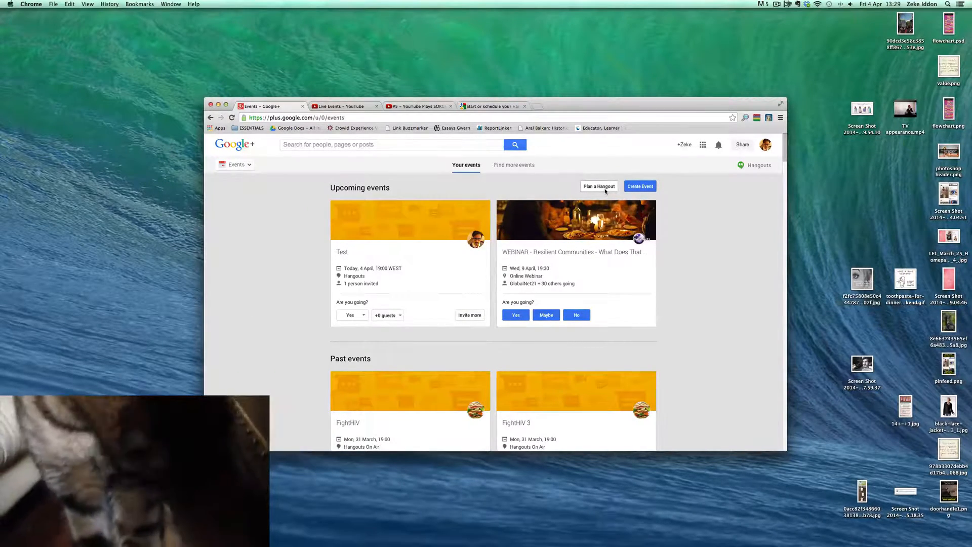
{"action": "left_click", "coordinate": [639, 186]}
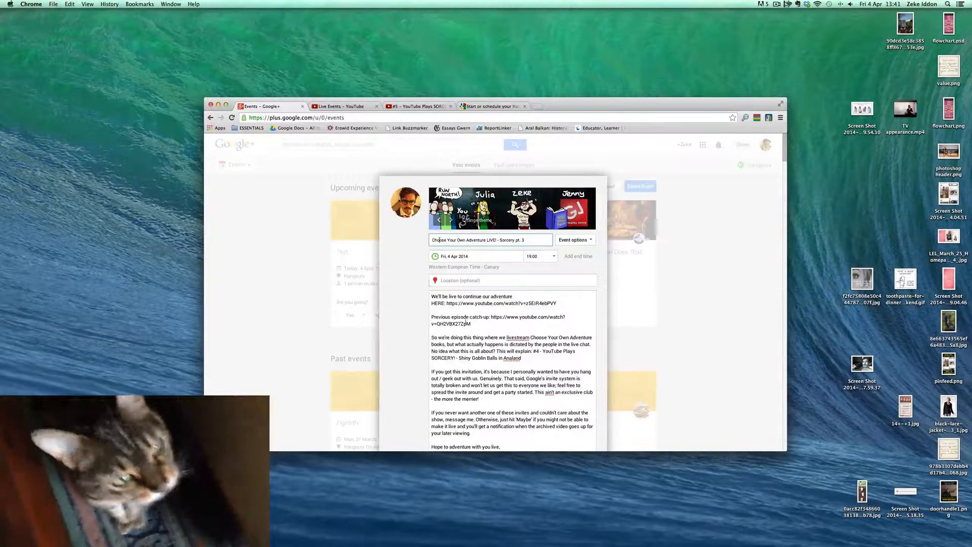
Set the event start to 20:30 and paste the livestream watch page link into it.
{"action": "left_click", "coordinate": [536, 256]}
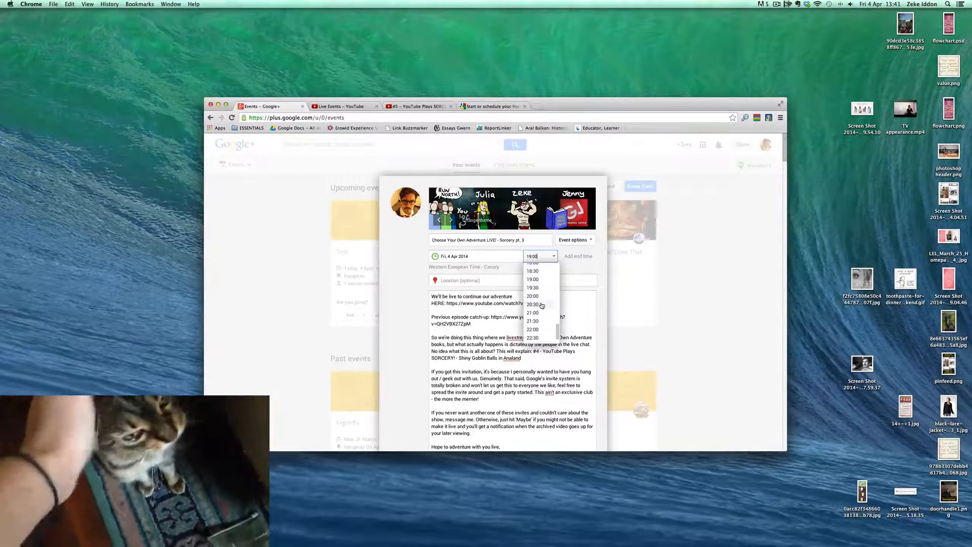
{"action": "left_click", "coordinate": [532, 304]}
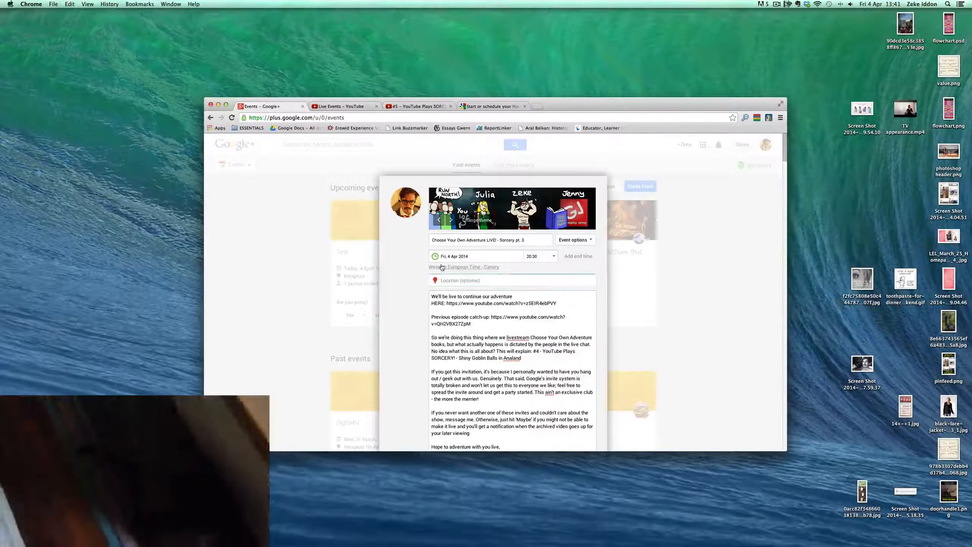
{"action": "left_click", "coordinate": [512, 280]}
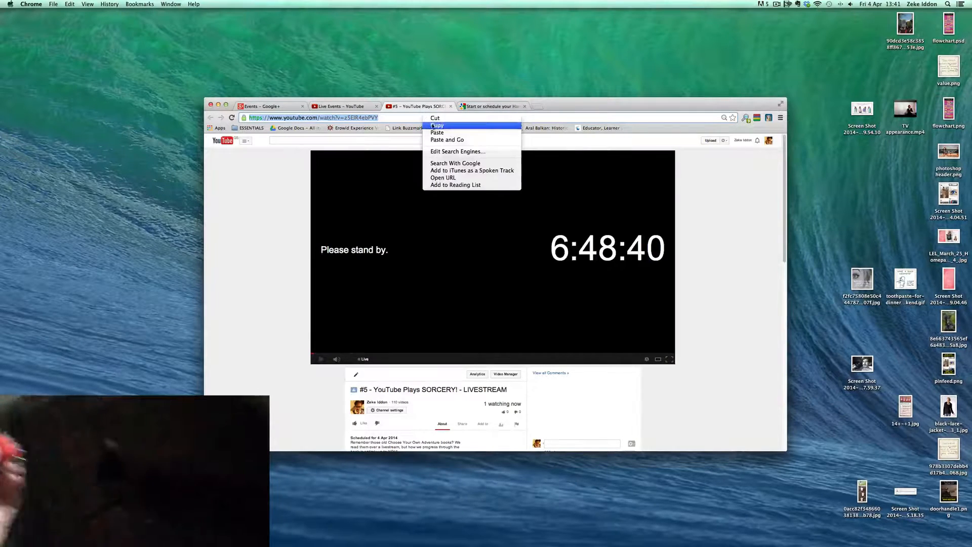
{"action": "left_click", "coordinate": [270, 106]}
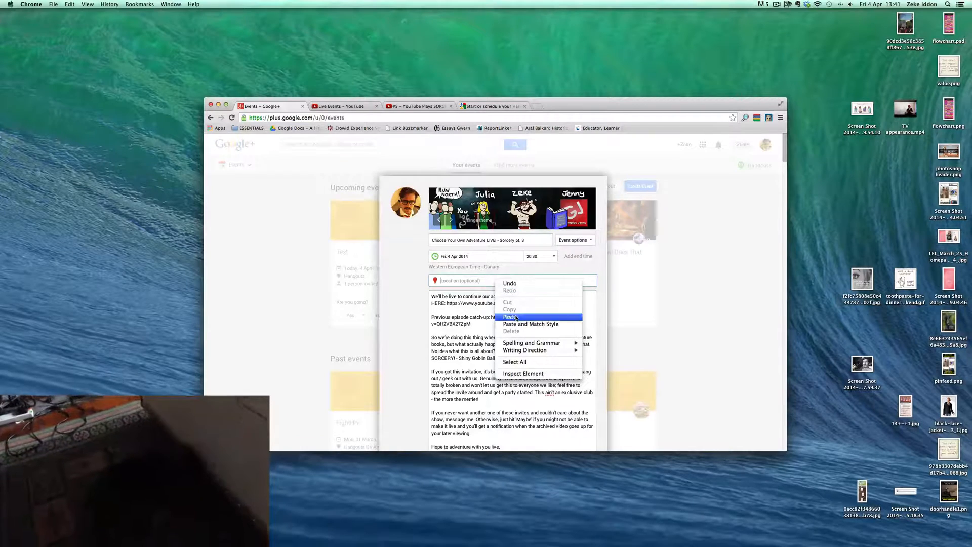
{"action": "left_click", "coordinate": [509, 316]}
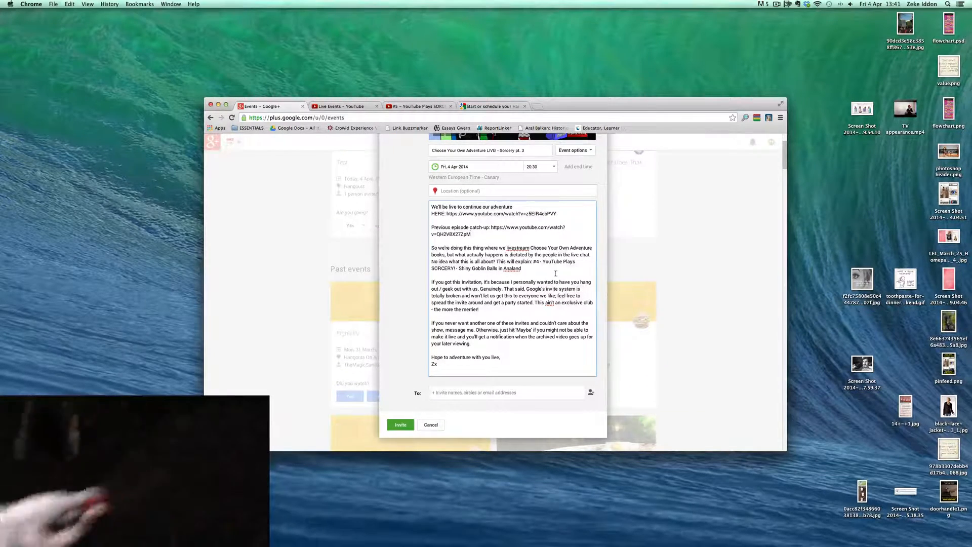
Address the event invitation to Public.
{"action": "scroll", "scroll_direction": "down", "scroll_amount": 3}
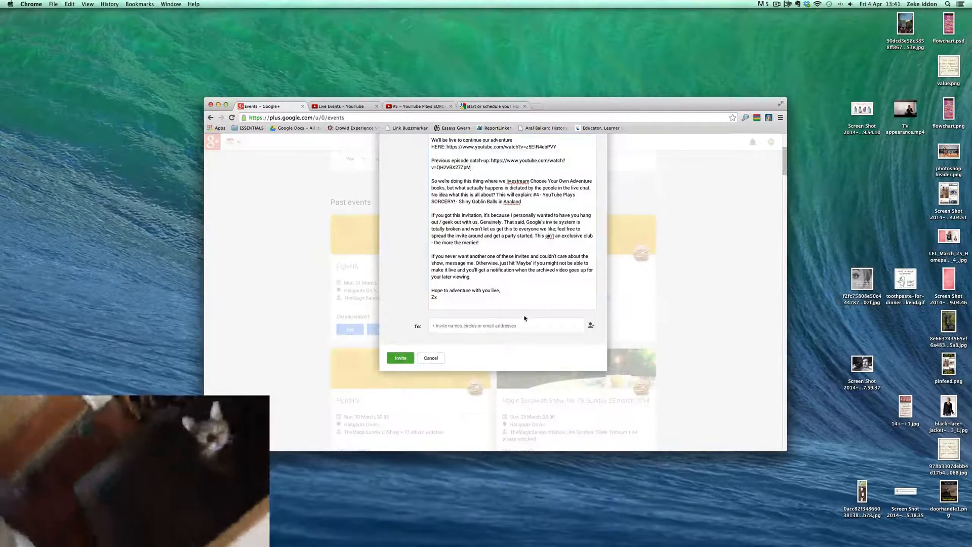
{"action": "left_click", "coordinate": [503, 325]}
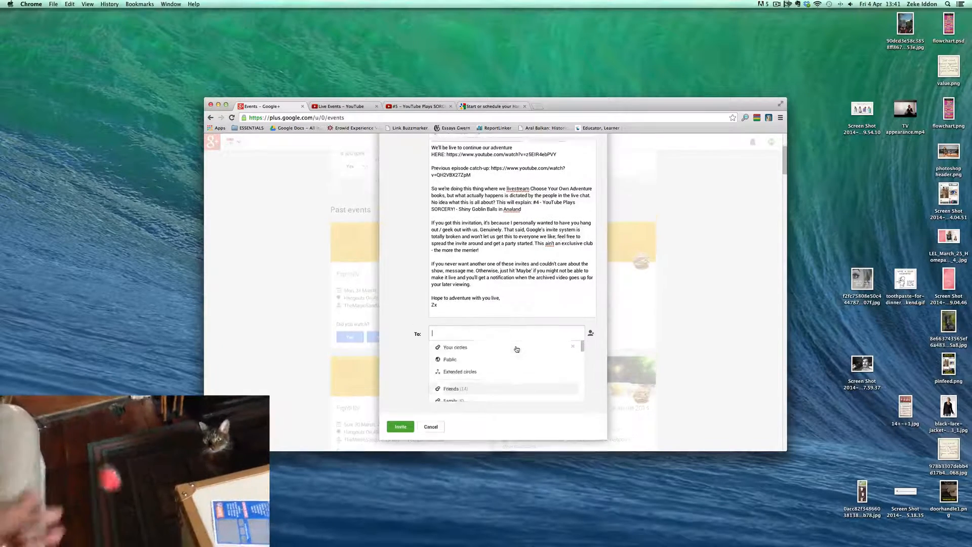
{"action": "left_click", "coordinate": [450, 359]}
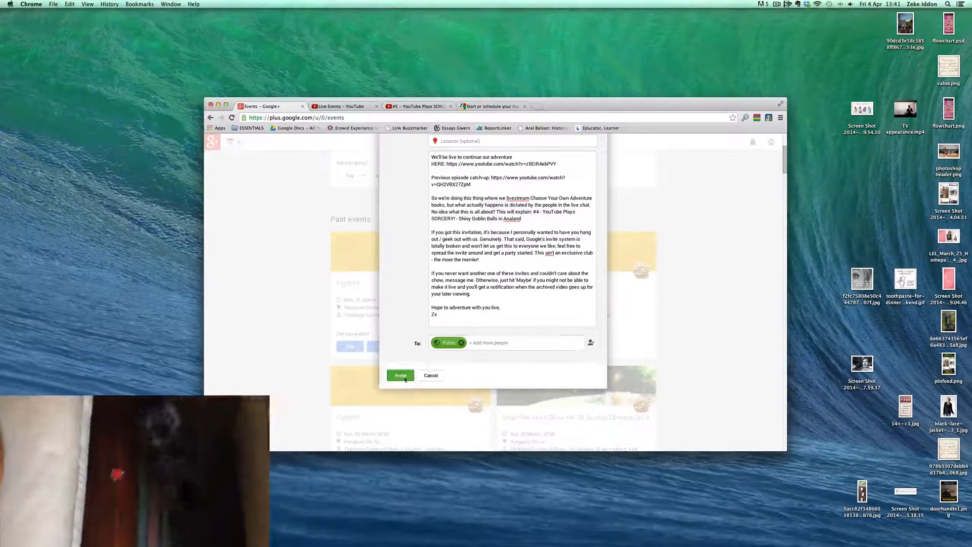
Send the invitation to create the public event and scroll to its Guests section.
{"action": "left_click", "coordinate": [400, 376]}
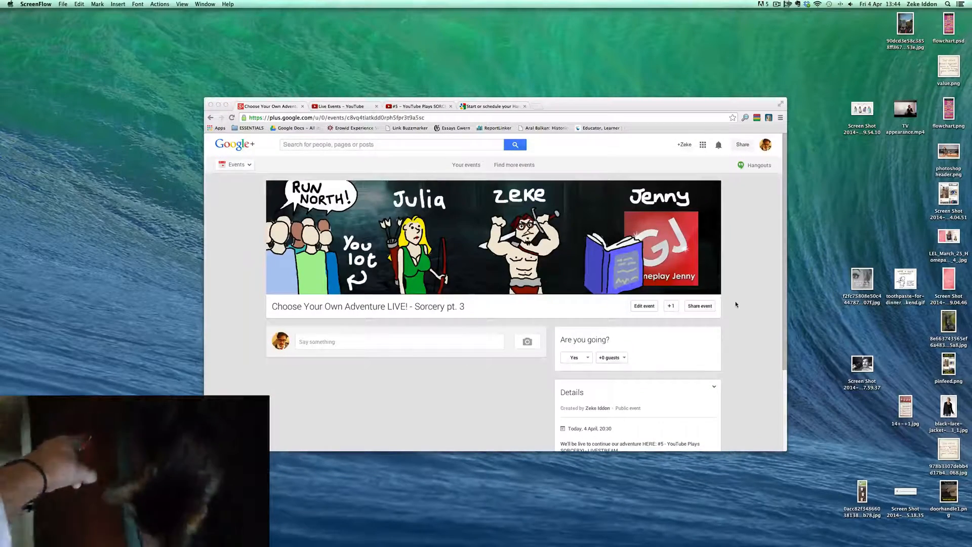
{"action": "scroll", "scroll_direction": "down", "scroll_amount": 3}
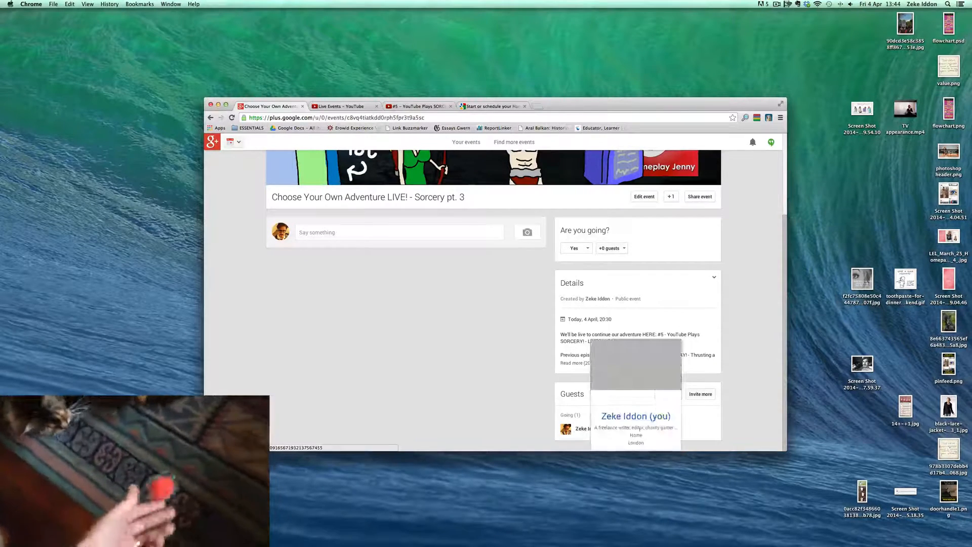
{"action": "mouse_move", "coordinate": [630, 405]}
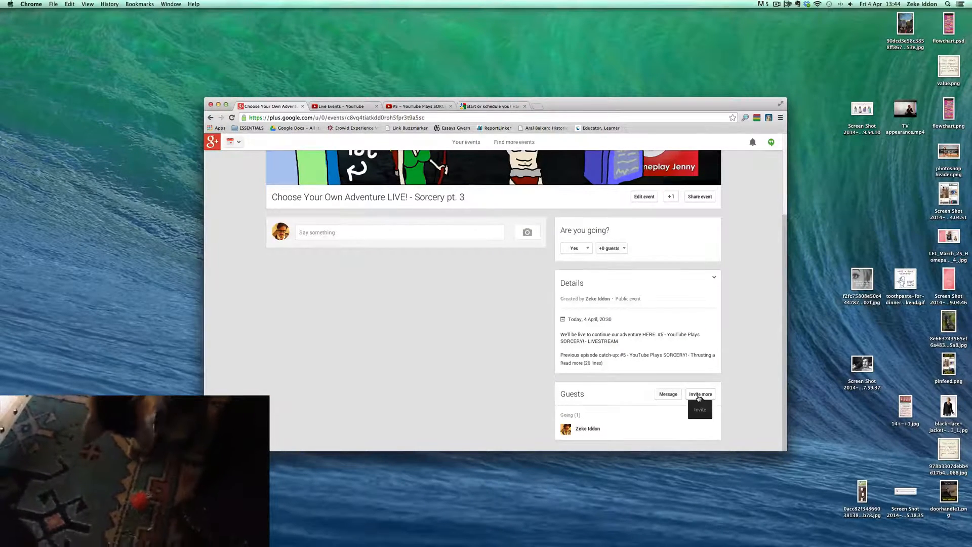
Select the whole Friends circle and confirm invitations to all 19 people.
{"action": "left_click", "coordinate": [699, 393]}
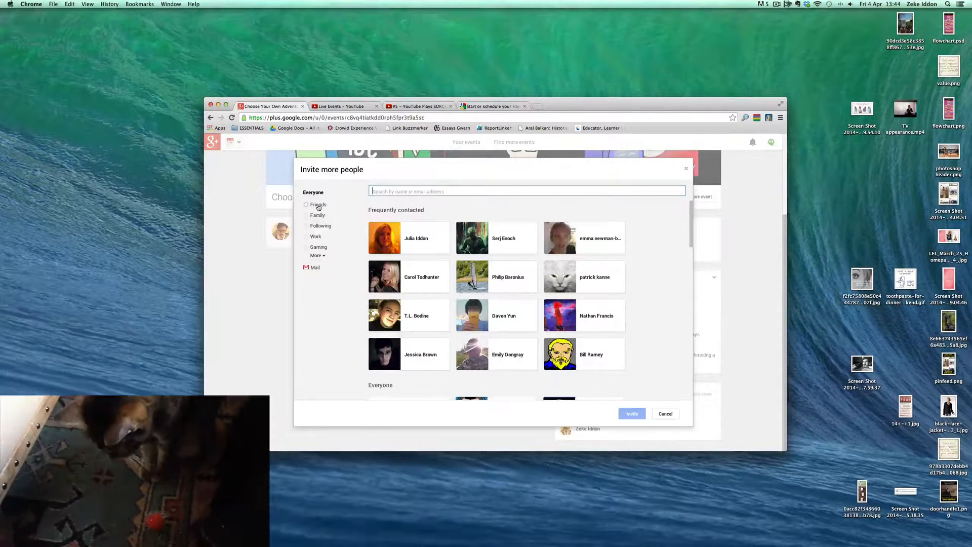
{"action": "left_click", "coordinate": [317, 215]}
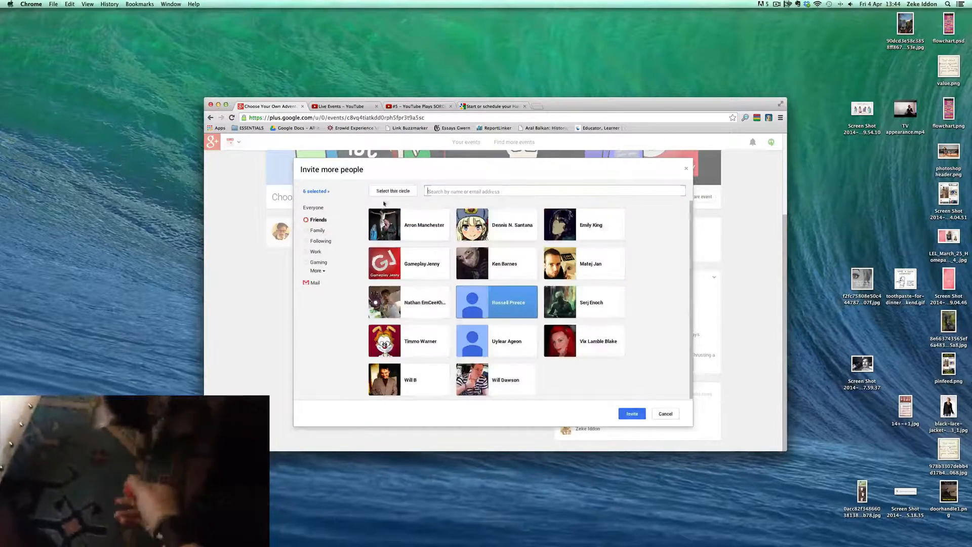
{"action": "left_click", "coordinate": [631, 414]}
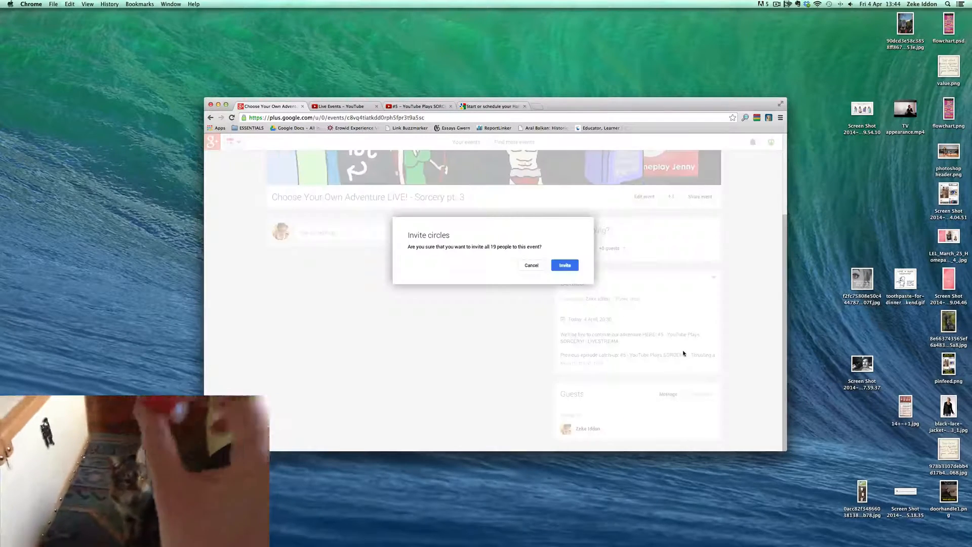
{"action": "left_click", "coordinate": [564, 265]}
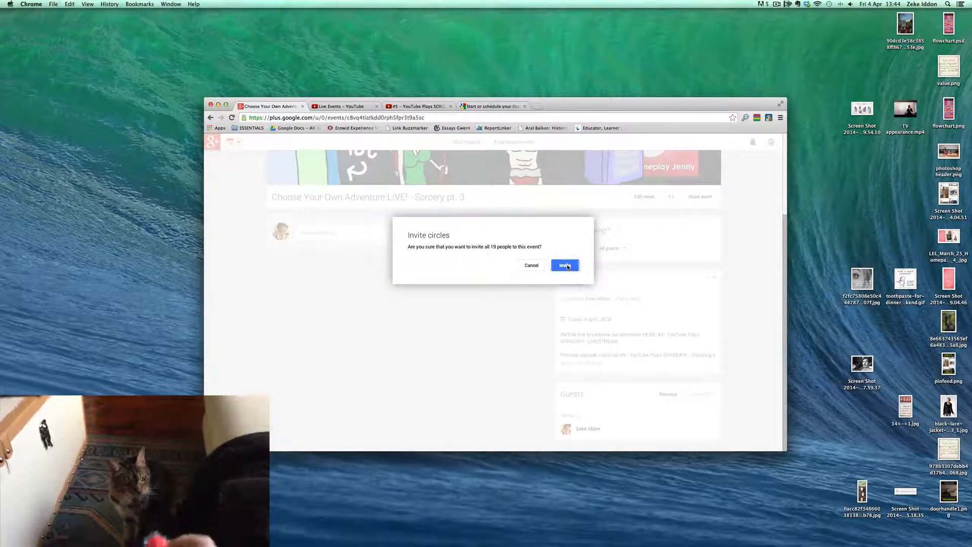
{"action": "left_click", "coordinate": [563, 265]}
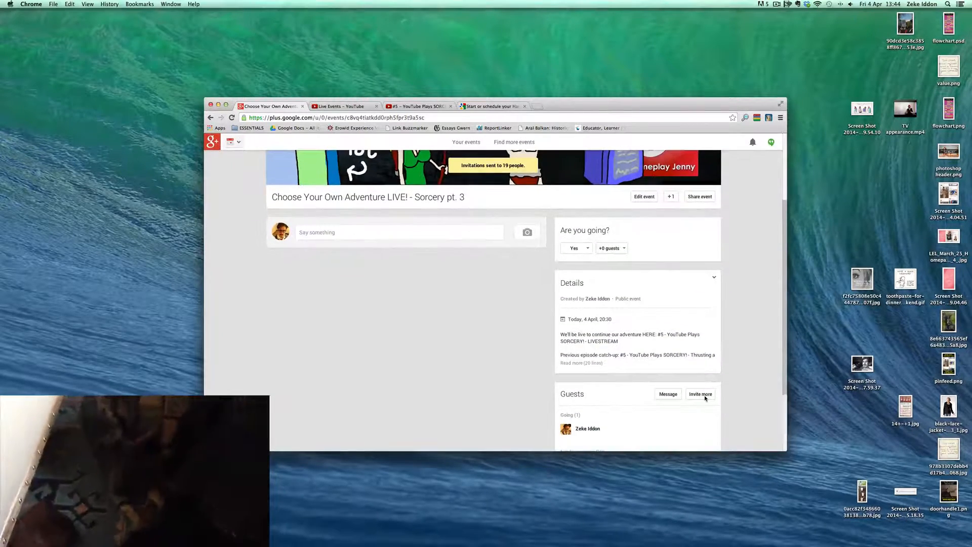
Try inviting the entire Gaming circle, which fails.
{"action": "left_click", "coordinate": [701, 393]}
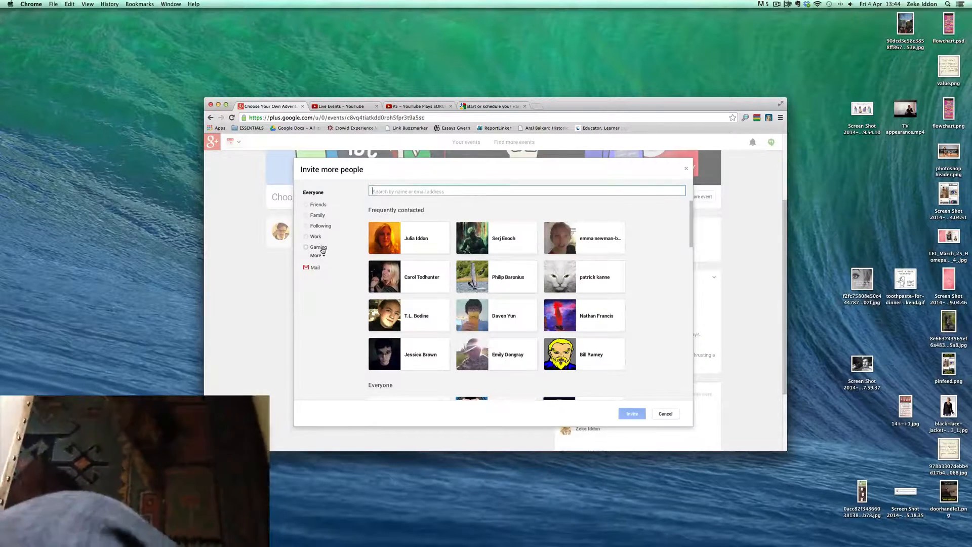
{"action": "left_click", "coordinate": [318, 246]}
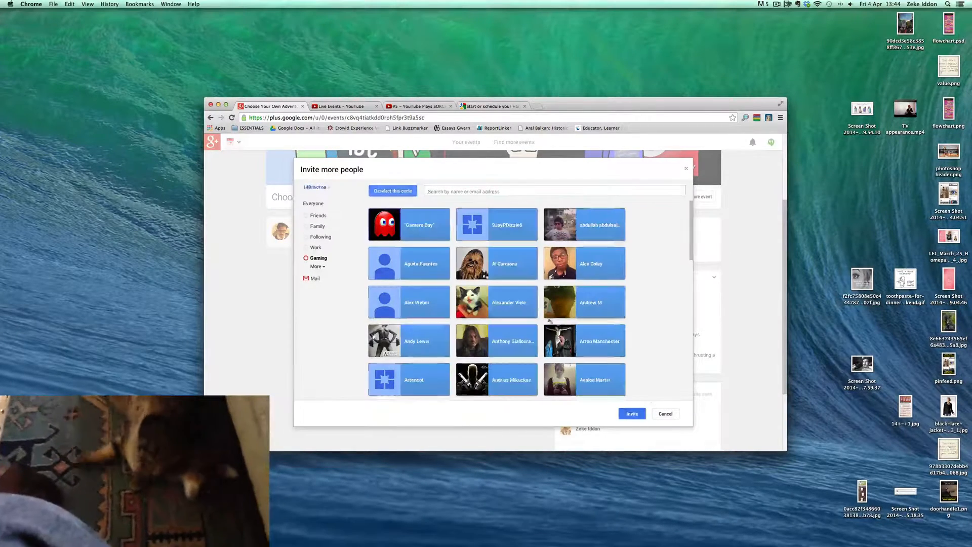
{"action": "left_click", "coordinate": [631, 414]}
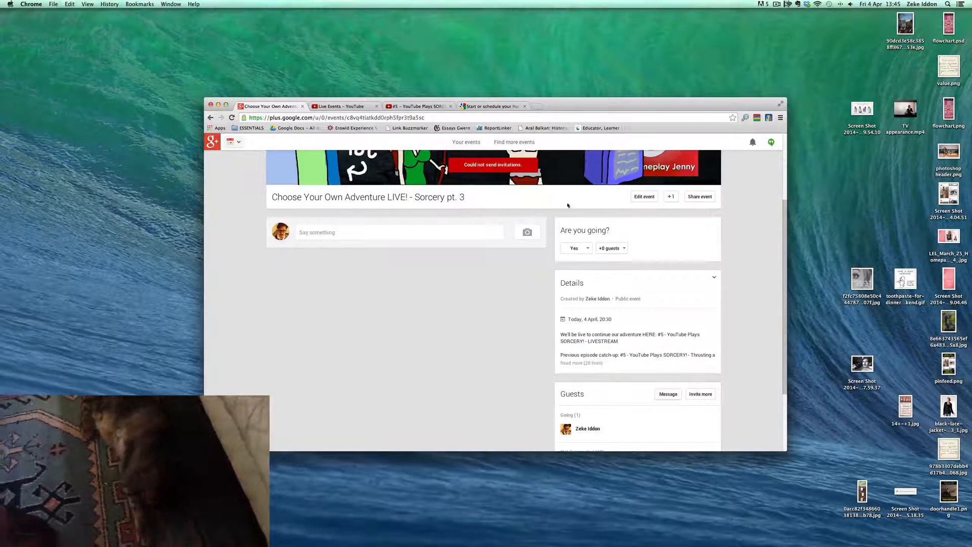
{"action": "scroll", "scroll_direction": "down", "scroll_amount": 3}
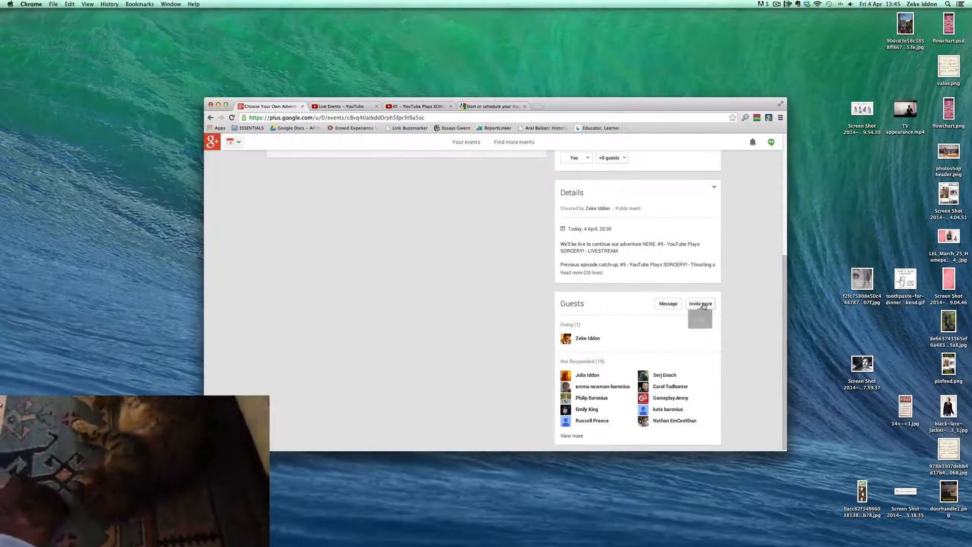
Invite six chosen people from the Gaming circle instead.
{"action": "left_click", "coordinate": [699, 303]}
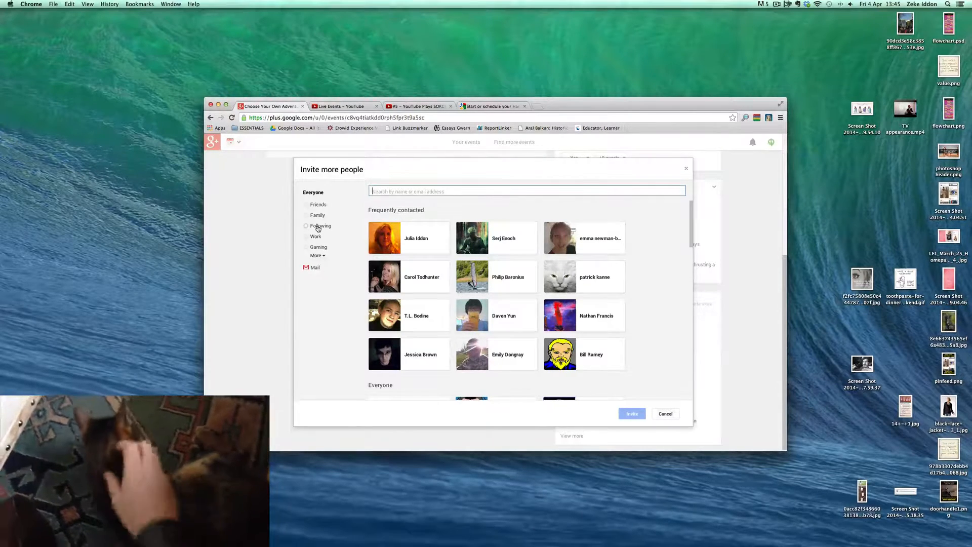
{"action": "left_click", "coordinate": [317, 256]}
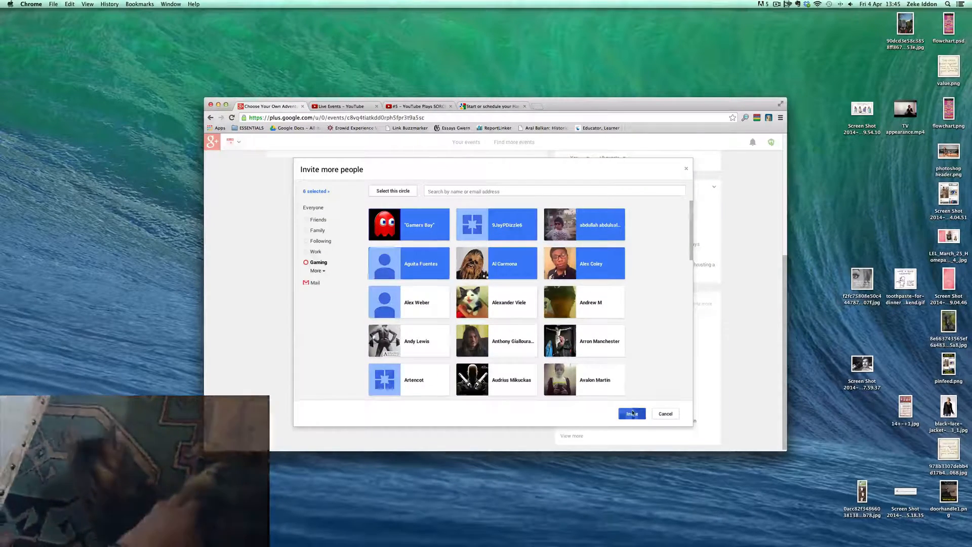
{"action": "left_click", "coordinate": [665, 414]}
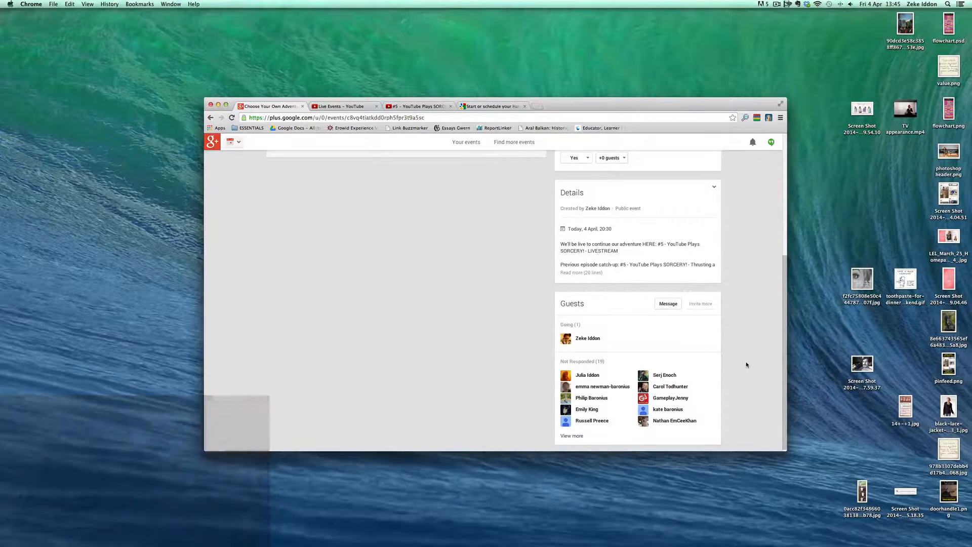
Reopen Invite more people and send invitations to the twelve chosen people.
{"action": "left_click", "coordinate": [700, 303]}
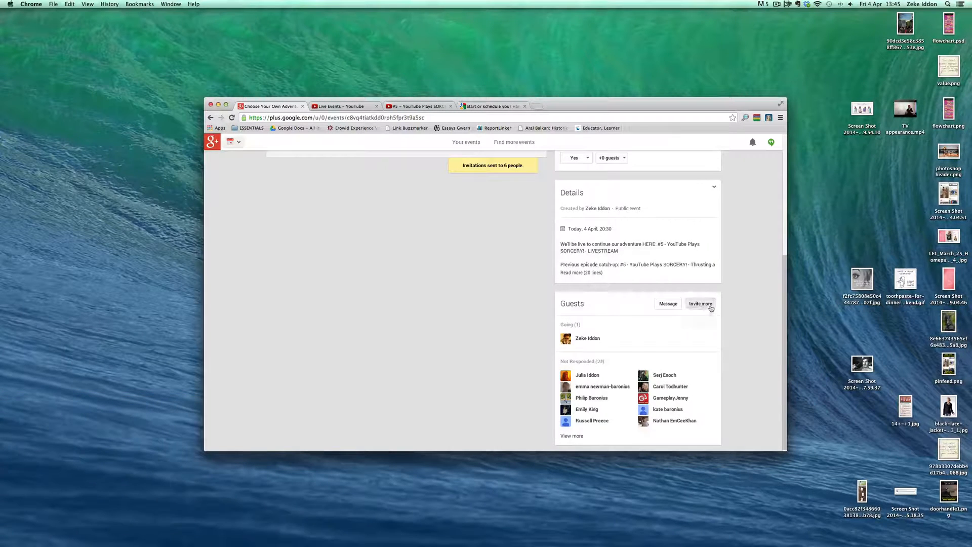
{"action": "left_click", "coordinate": [701, 303]}
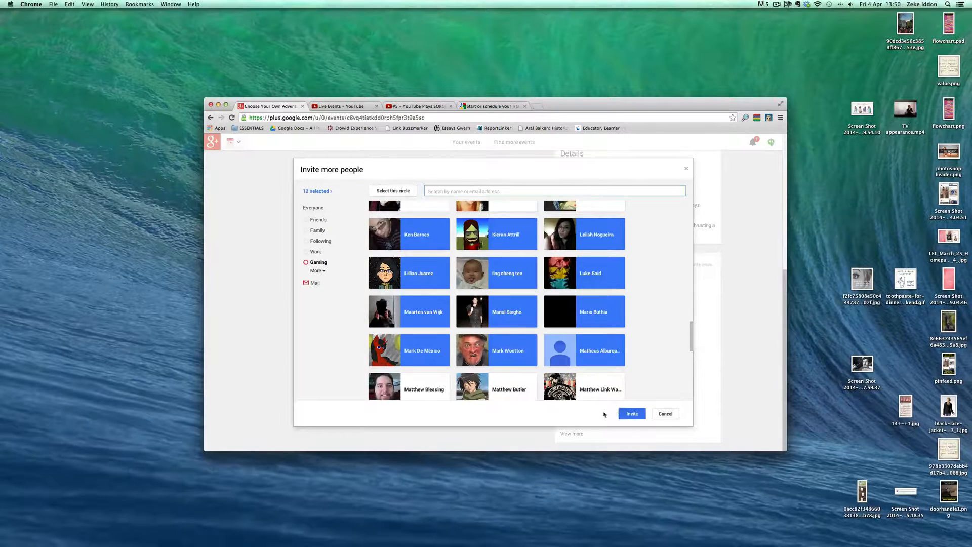
{"action": "left_click", "coordinate": [631, 414]}
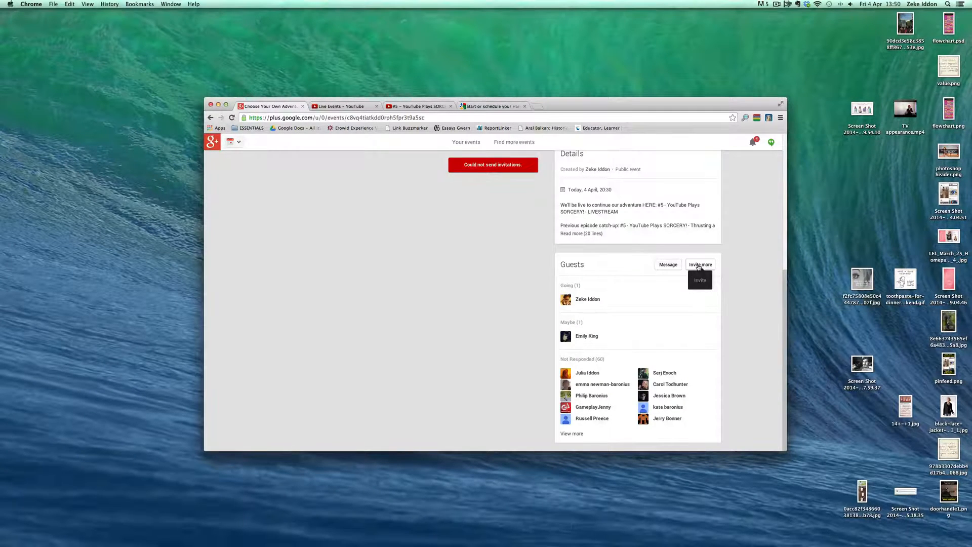
{"action": "left_click", "coordinate": [700, 265]}
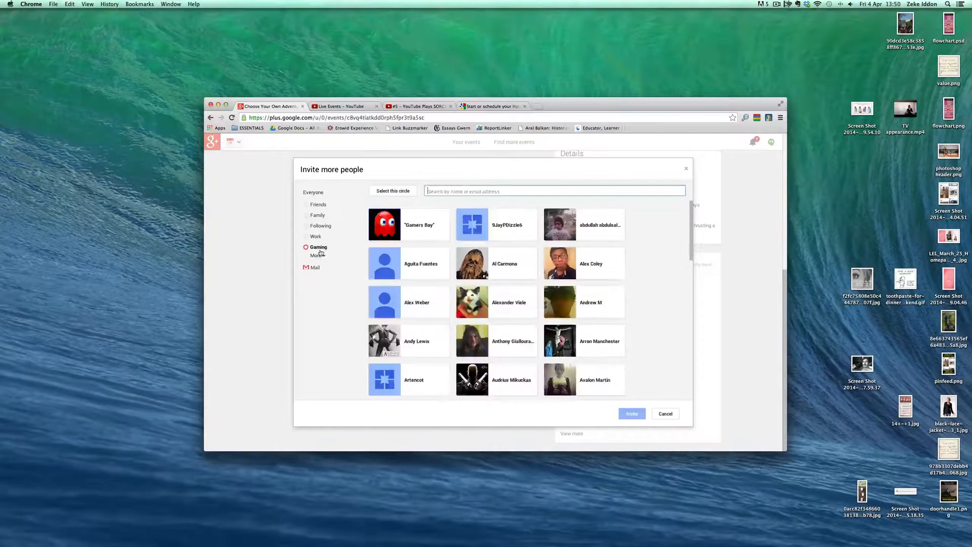
{"action": "scroll", "scroll_direction": "down", "scroll_amount": 3}
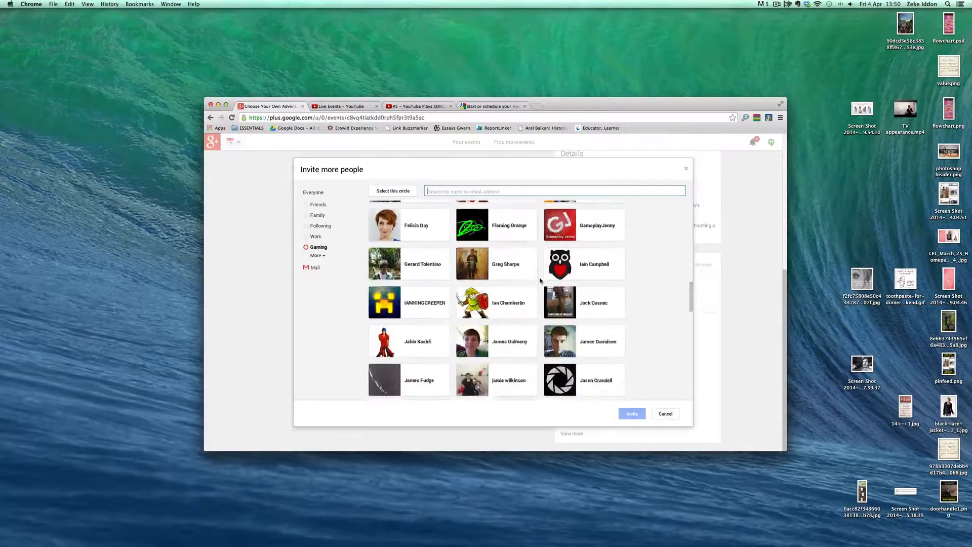
{"action": "scroll", "scroll_direction": "down", "scroll_amount": 3}
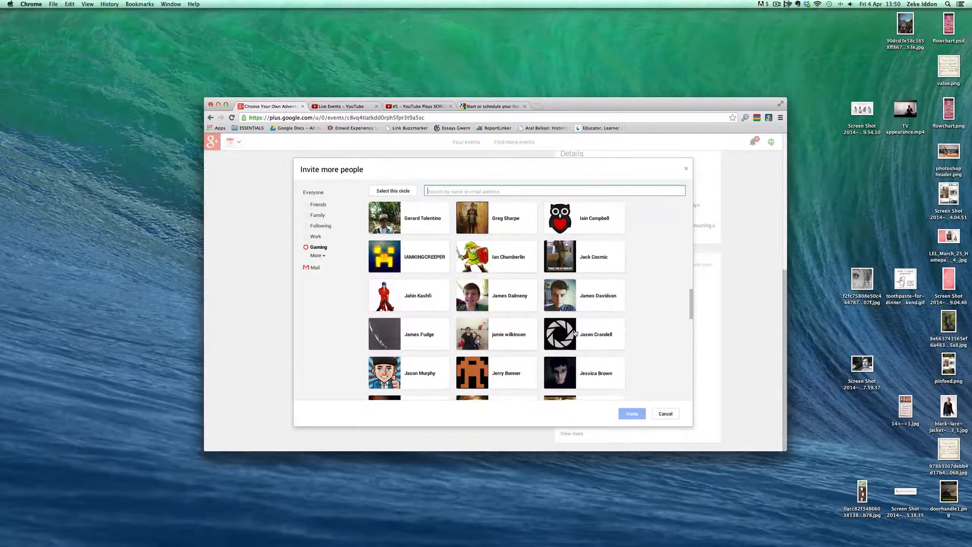
{"action": "scroll", "scroll_direction": "down", "scroll_amount": 3}
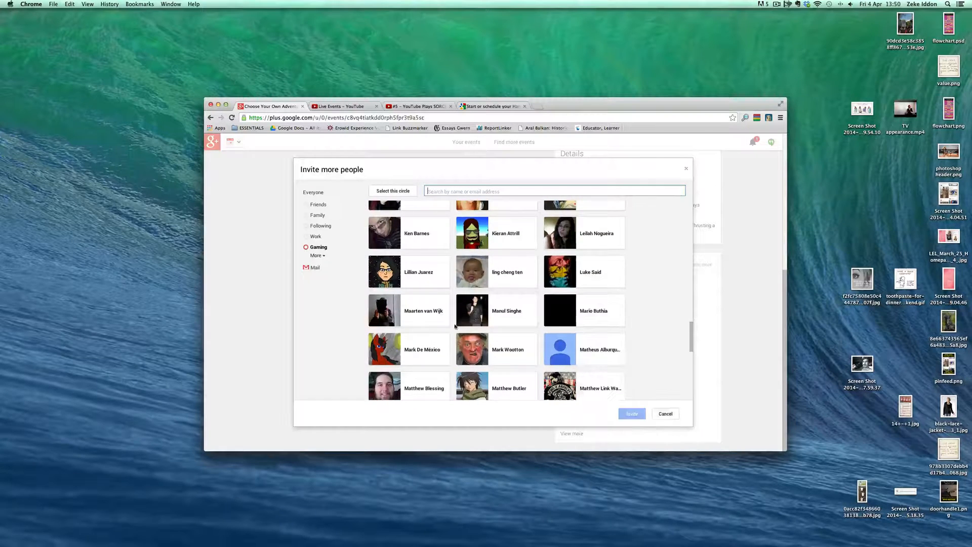
{"action": "left_click", "coordinate": [496, 271]}
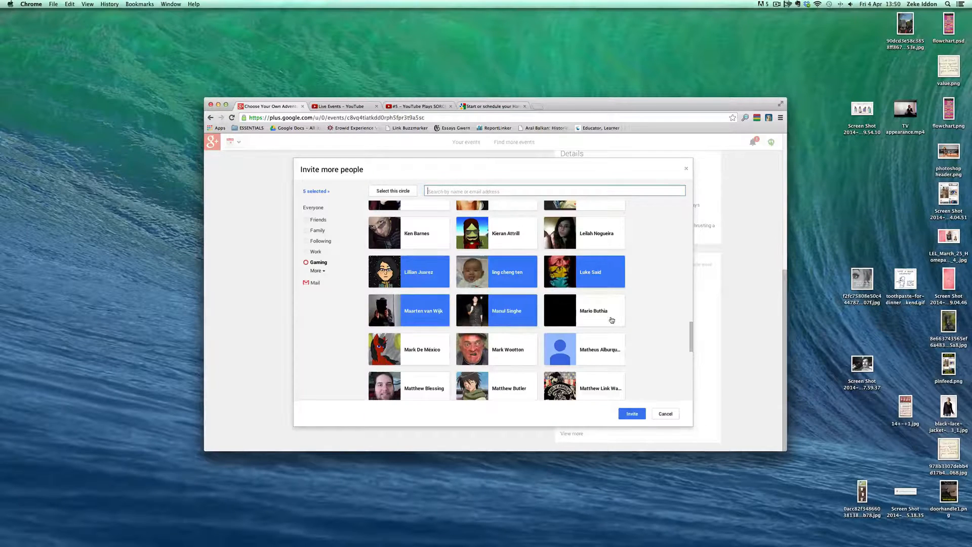
{"action": "mouse_move", "coordinate": [593, 310]}
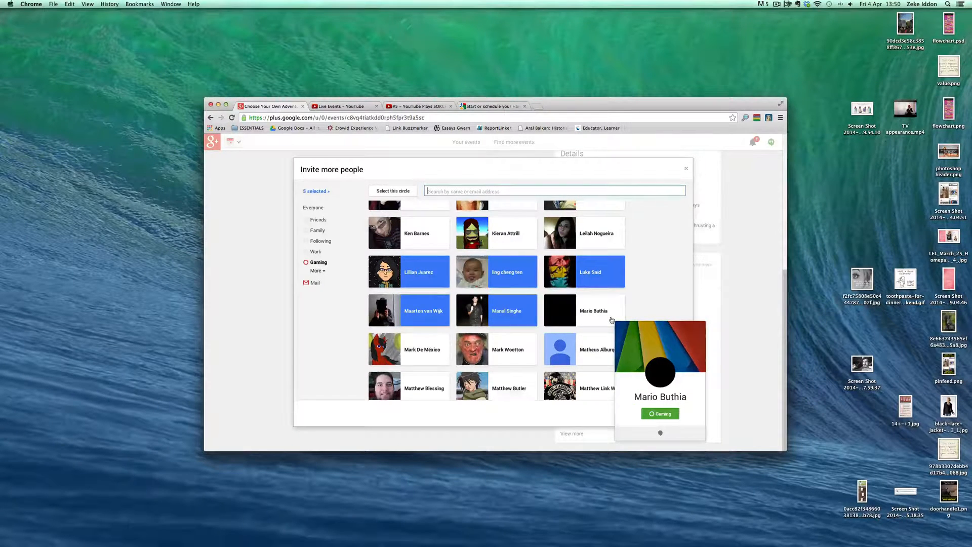
{"action": "left_click", "coordinate": [583, 310]}
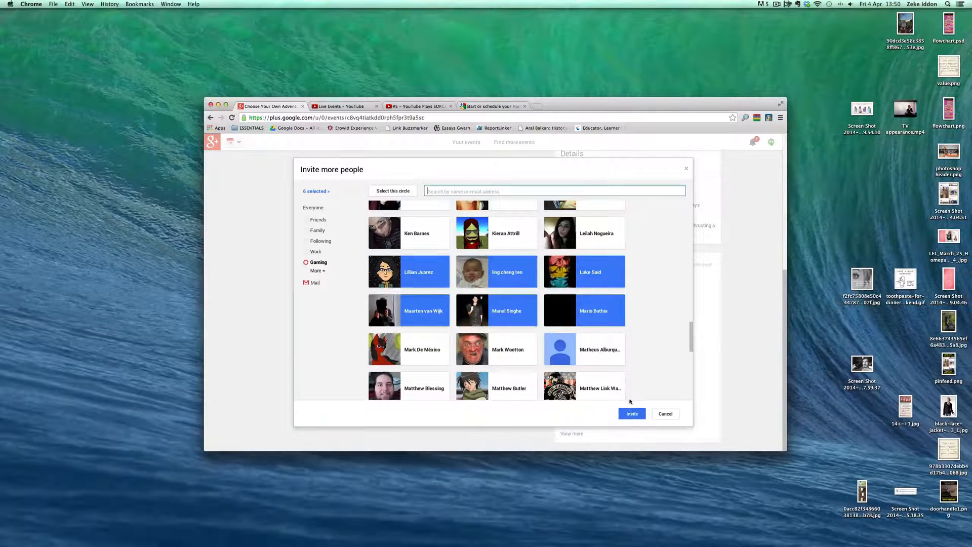
{"action": "left_click", "coordinate": [631, 413]}
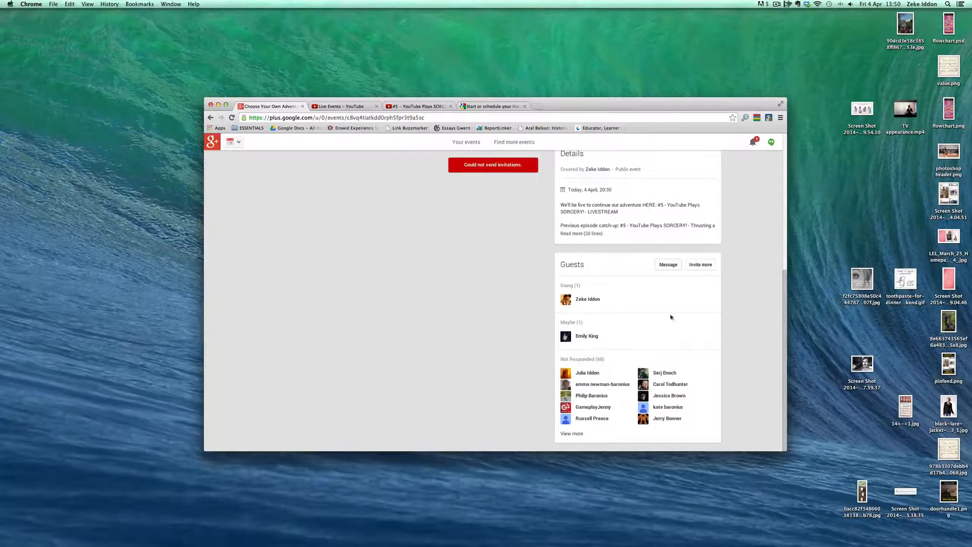
Select the whole LIVESTREAM circle under More circles and send its invitations.
{"action": "left_click", "coordinate": [700, 264]}
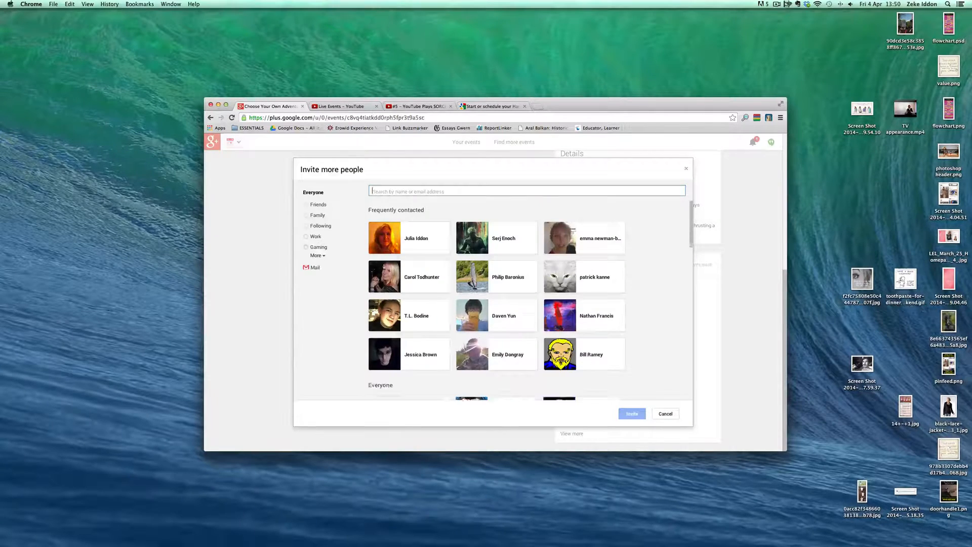
{"action": "left_click", "coordinate": [318, 247]}
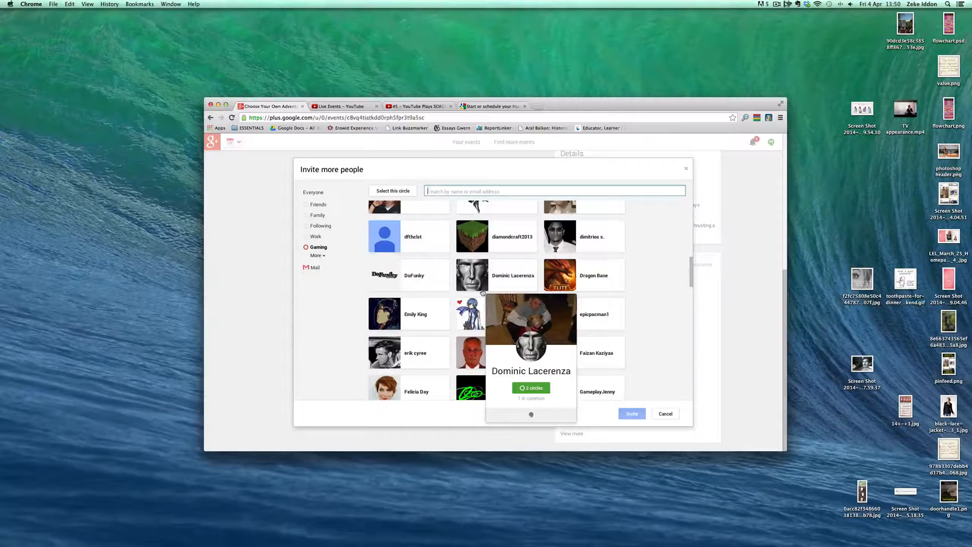
{"action": "scroll", "scroll_direction": "down", "scroll_amount": 3}
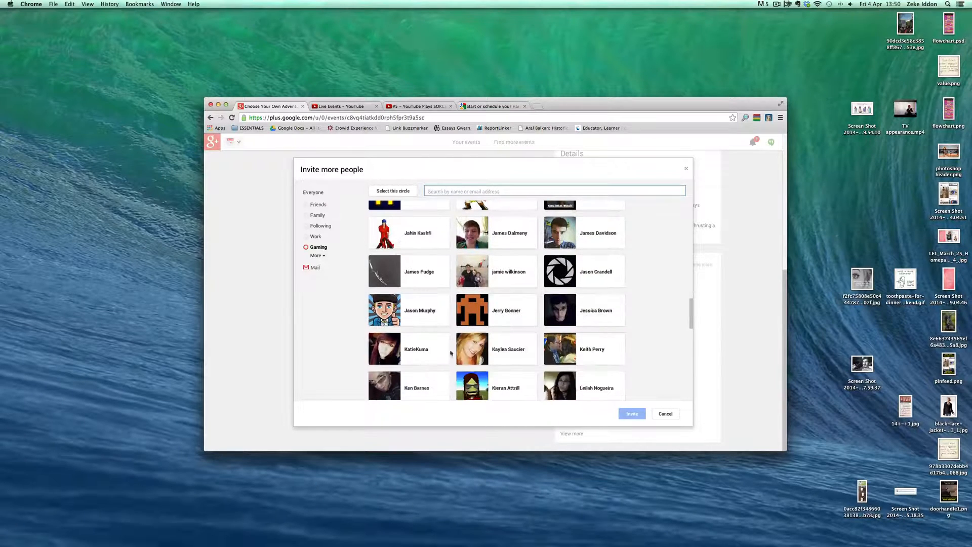
{"action": "left_click", "coordinate": [317, 255]}
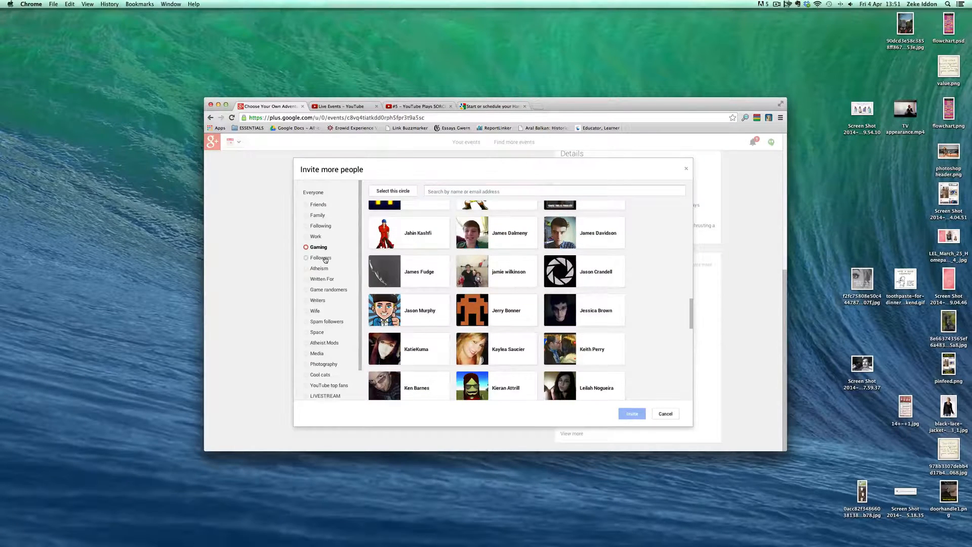
{"action": "left_click", "coordinate": [324, 362]}
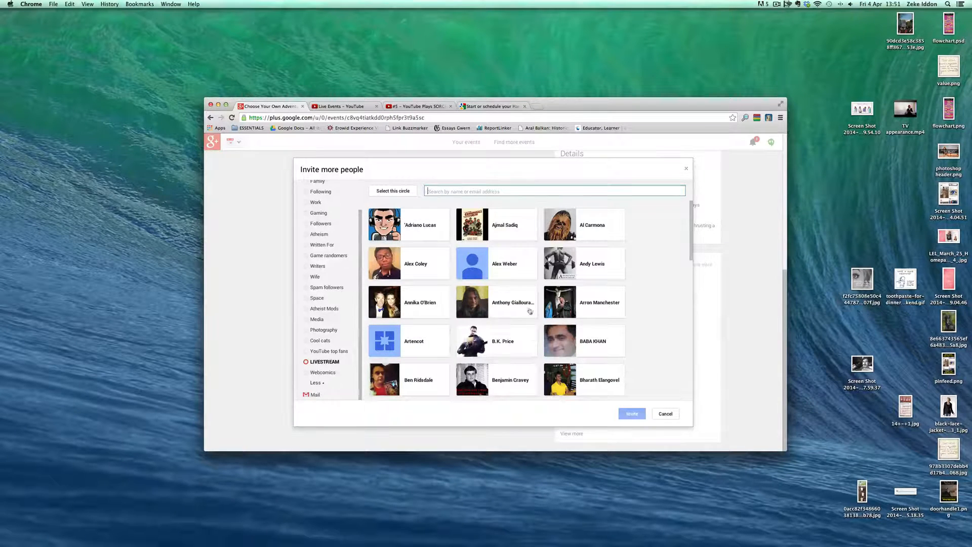
{"action": "left_click", "coordinate": [393, 191]}
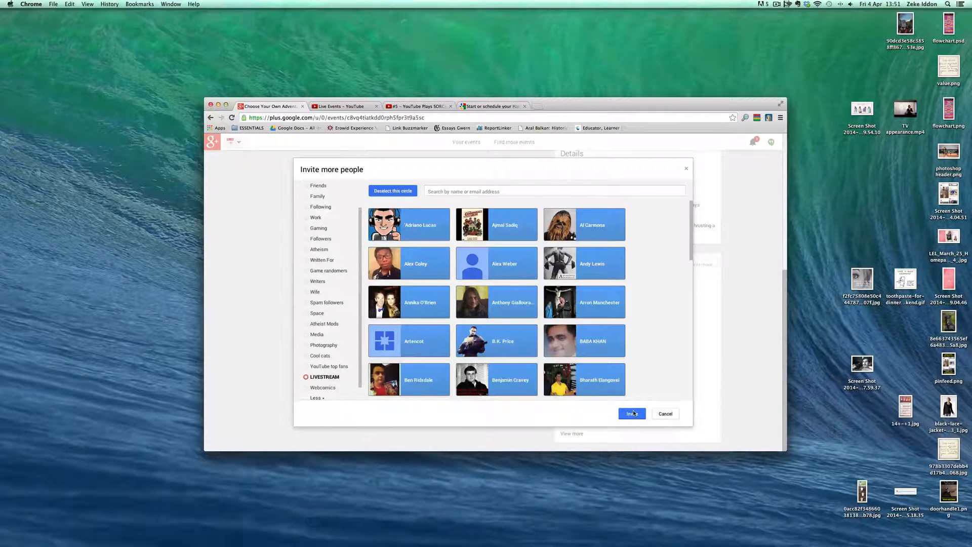
{"action": "left_click", "coordinate": [665, 413]}
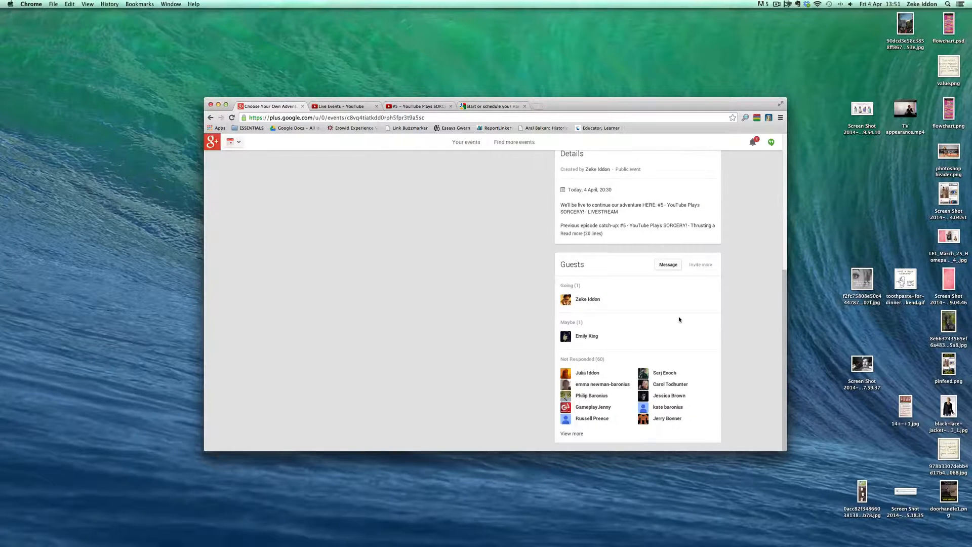
Reload the Sorcery pt. 3 event and verify Guests shows 70 not responded.
{"action": "left_click", "coordinate": [701, 264]}
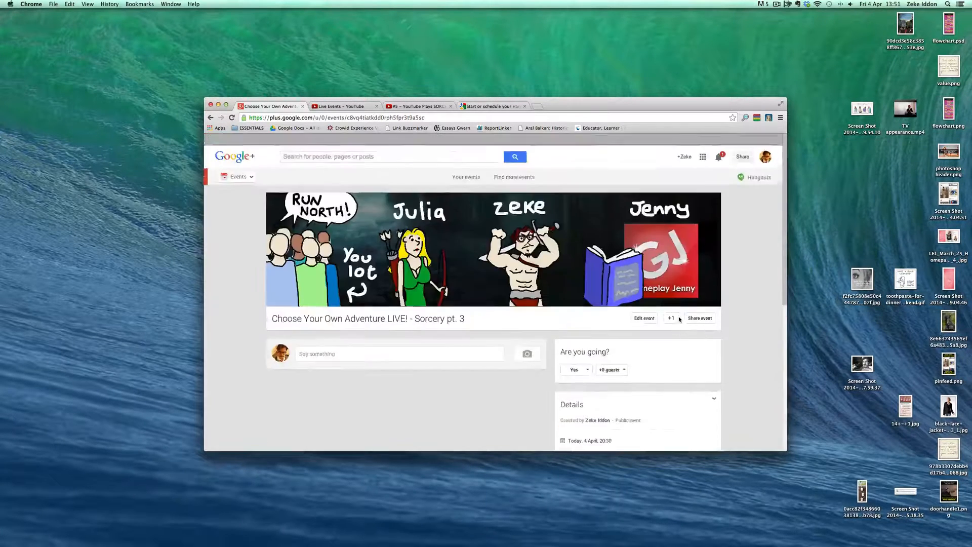
{"action": "scroll", "scroll_direction": "down", "scroll_amount": 3}
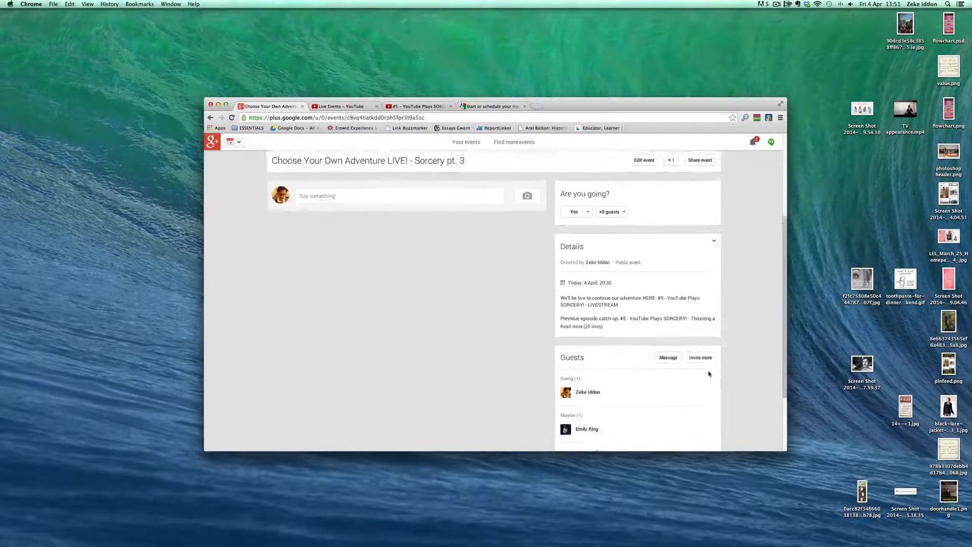
{"action": "scroll", "scroll_direction": "down", "scroll_amount": 3}
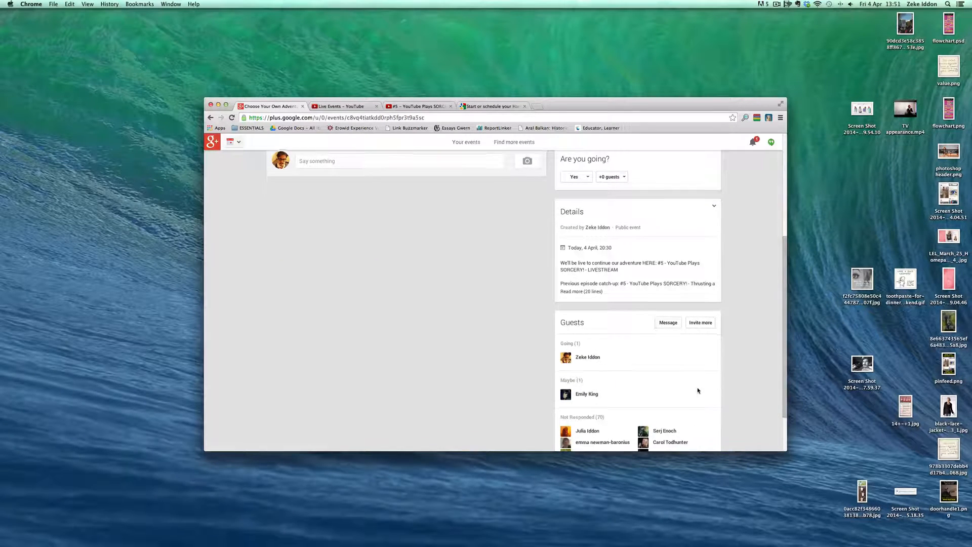
{"action": "scroll", "scroll_direction": "down", "scroll_amount": 3}
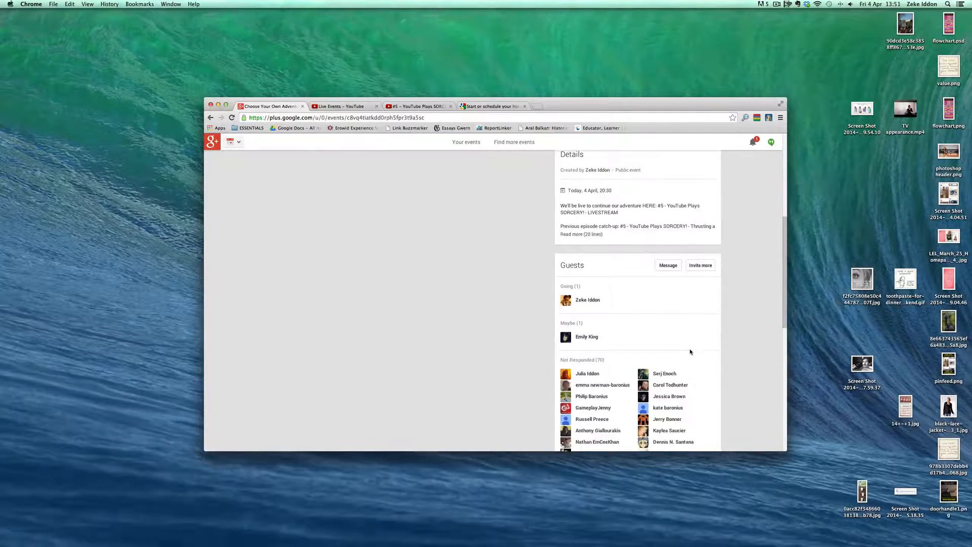
{"action": "scroll", "scroll_direction": "down", "scroll_amount": 3}
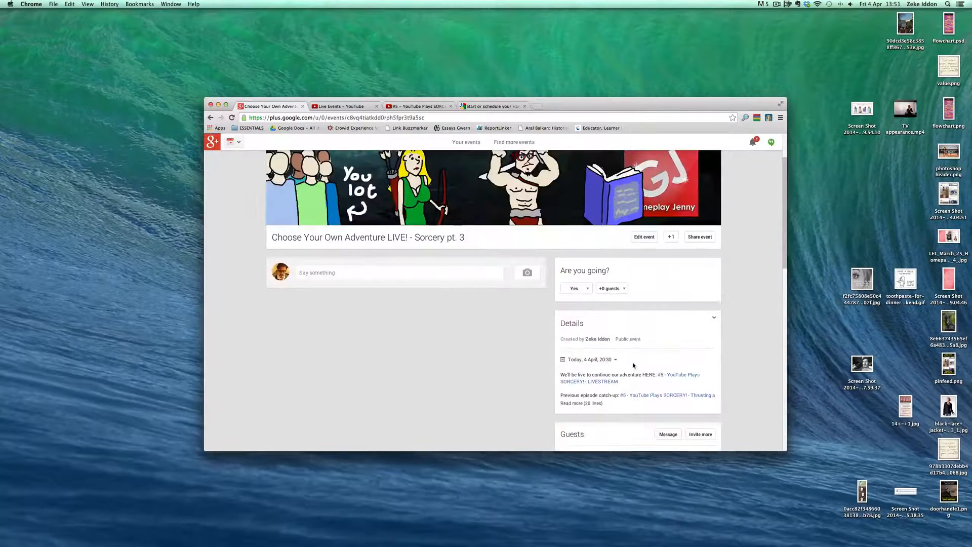
{"action": "right_click", "coordinate": [334, 118]}
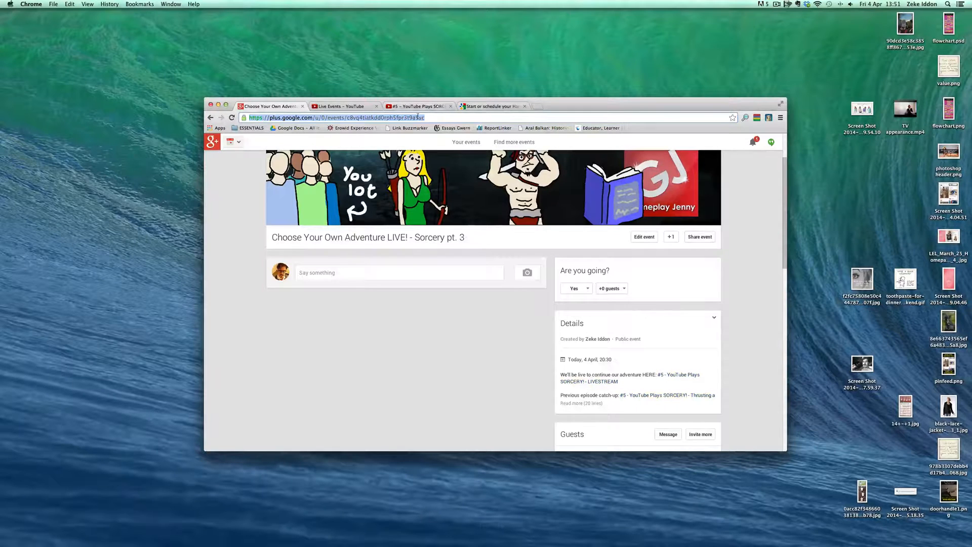
Switch to YouTube's Live Events list showing the upcoming SORCERY! livestream for 4 April.
{"action": "left_click", "coordinate": [343, 105]}
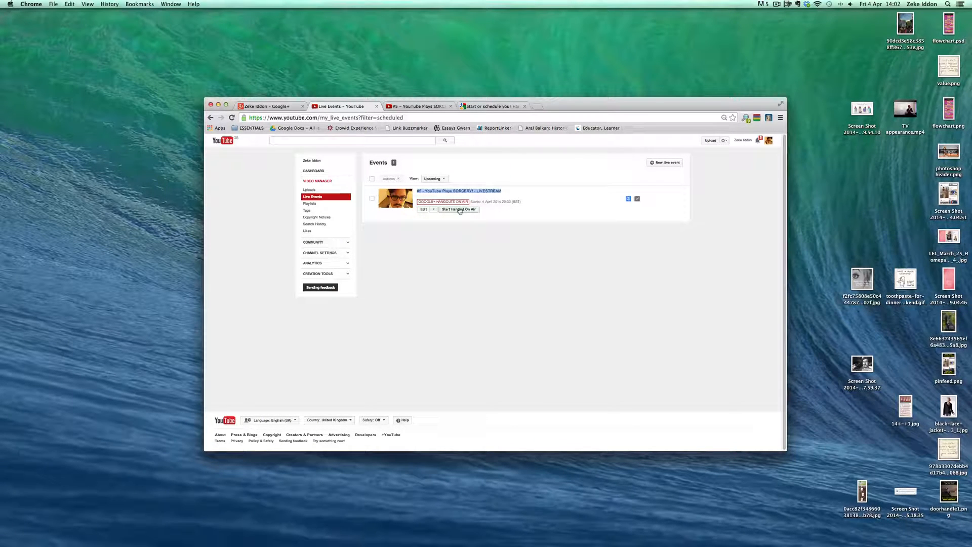
{"action": "mouse_move", "coordinate": [478, 257]}
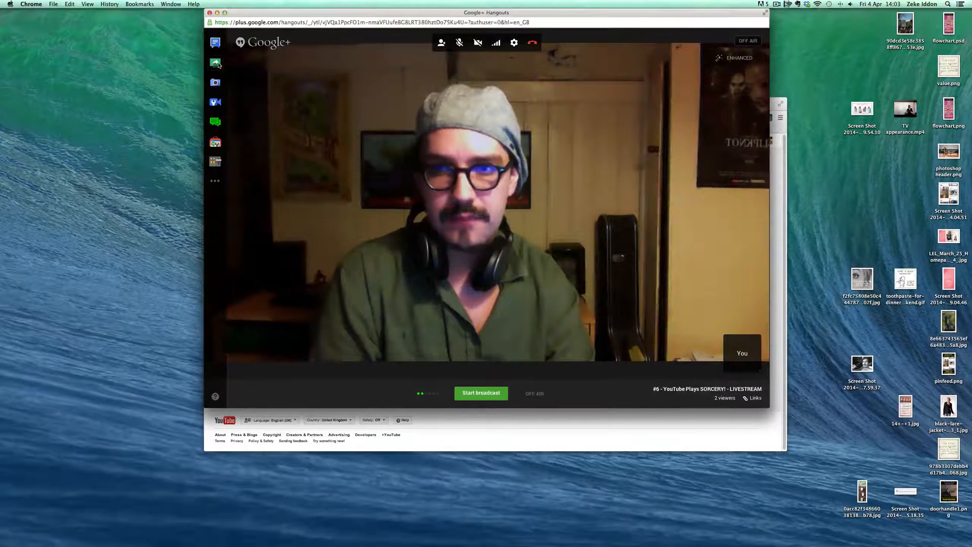
Pick Desktop 1 in the Screenshare picker and start screensharing.
{"action": "left_click", "coordinate": [215, 62]}
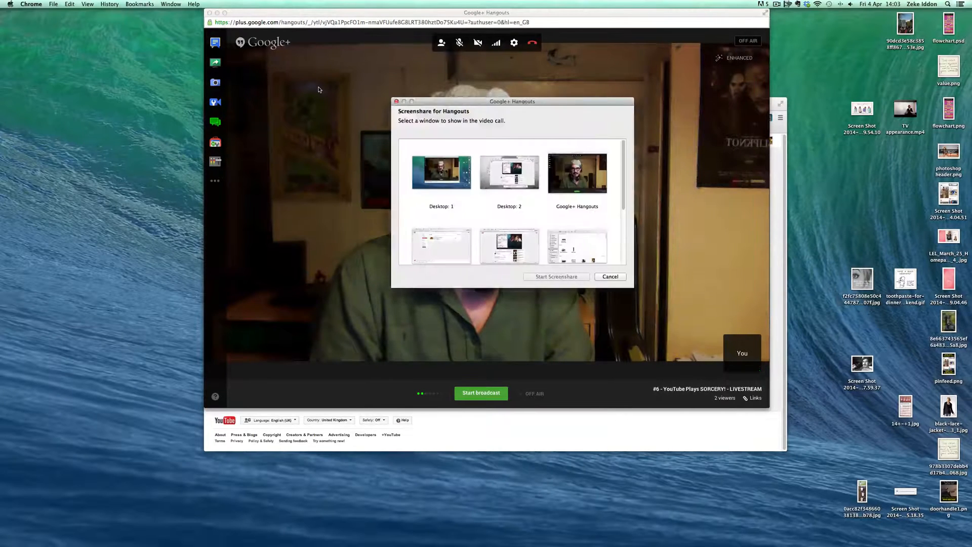
{"action": "left_click", "coordinate": [440, 172]}
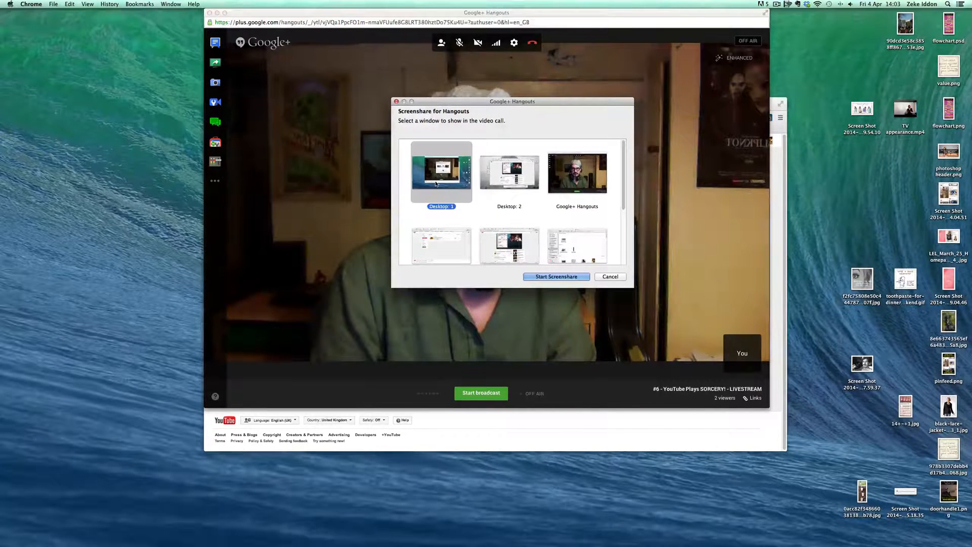
{"action": "left_click", "coordinate": [555, 276]}
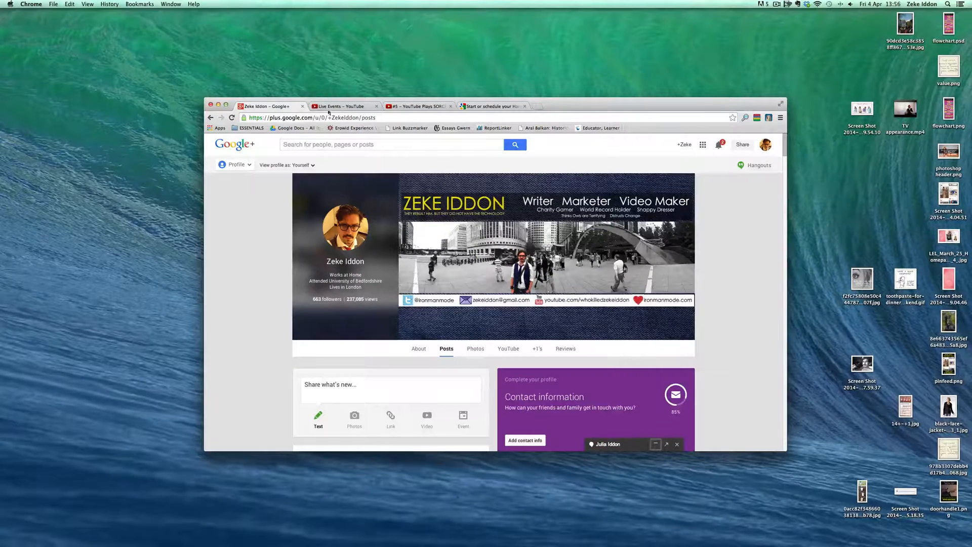
{"action": "left_click", "coordinate": [418, 106]}
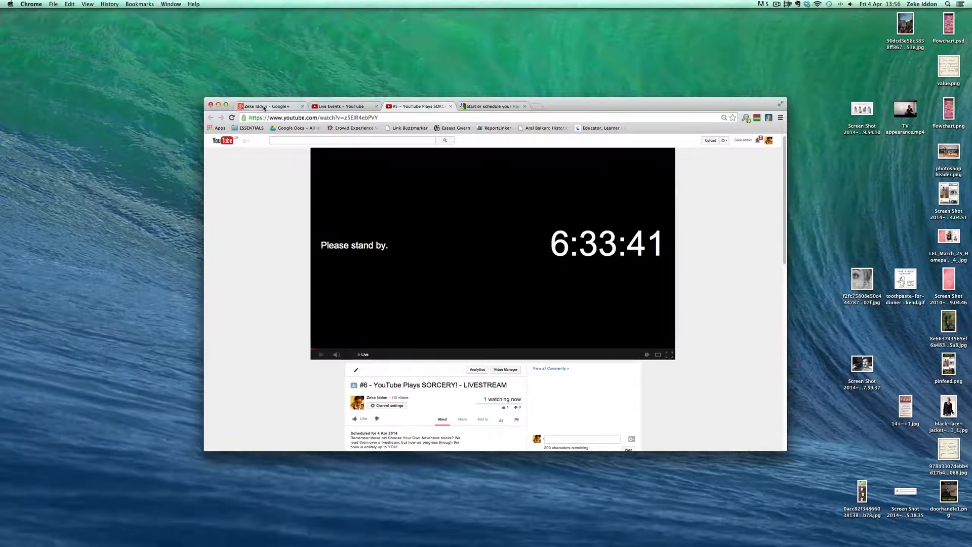
{"action": "left_click", "coordinate": [267, 105]}
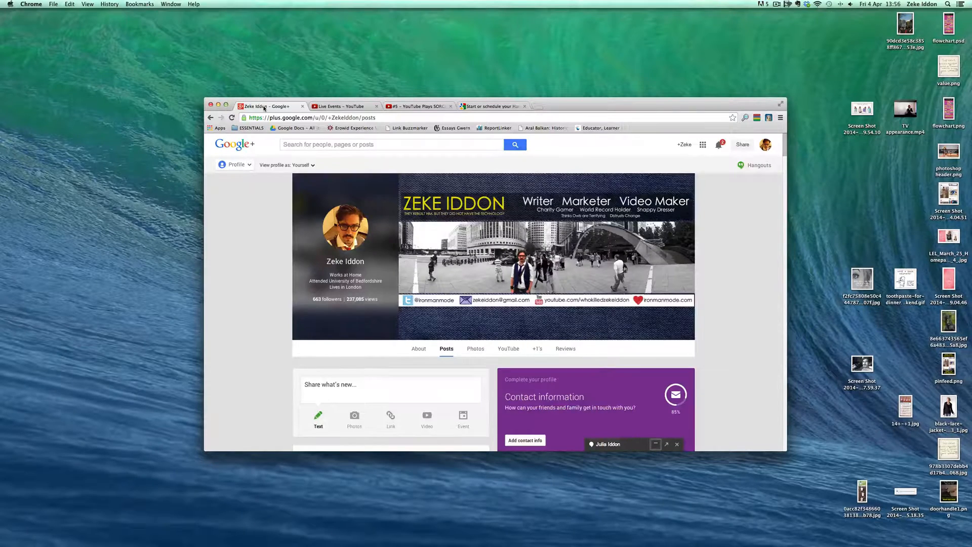
{"action": "mouse_move", "coordinate": [487, 207]}
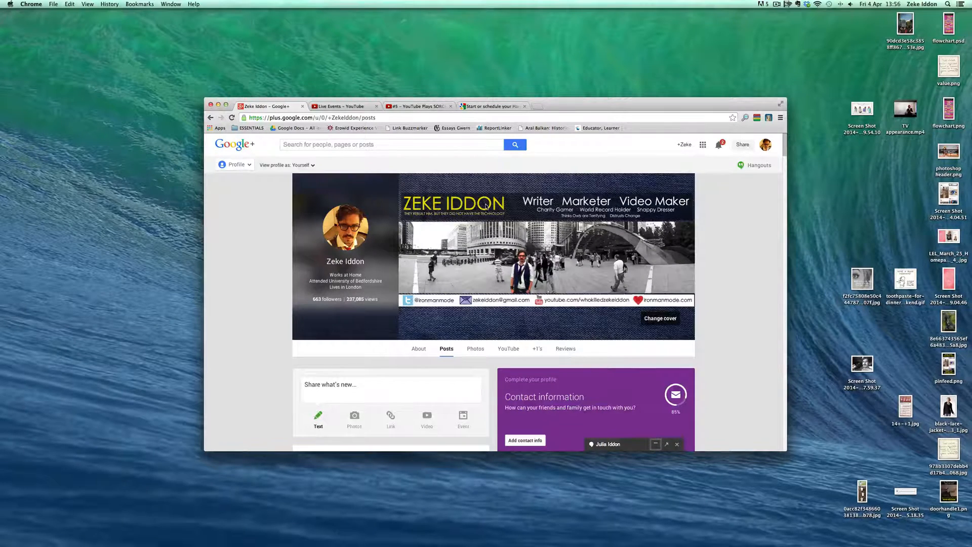